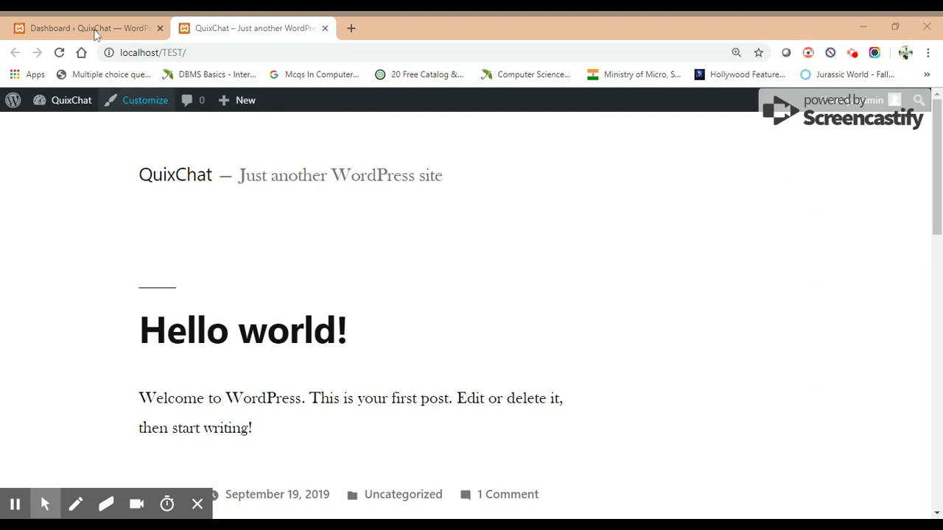
Step: Go from the site's front page to the admin dashboard and view the installed plugins list
click(85, 28)
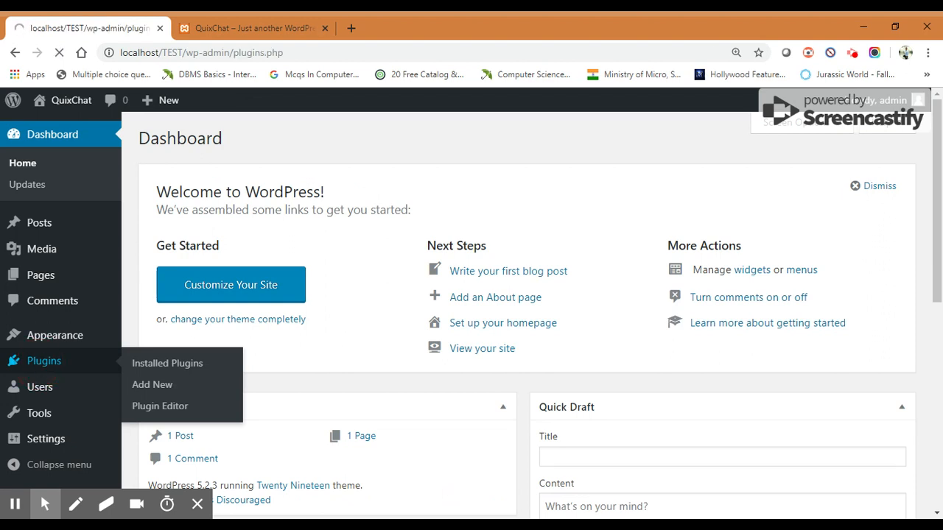
click(167, 362)
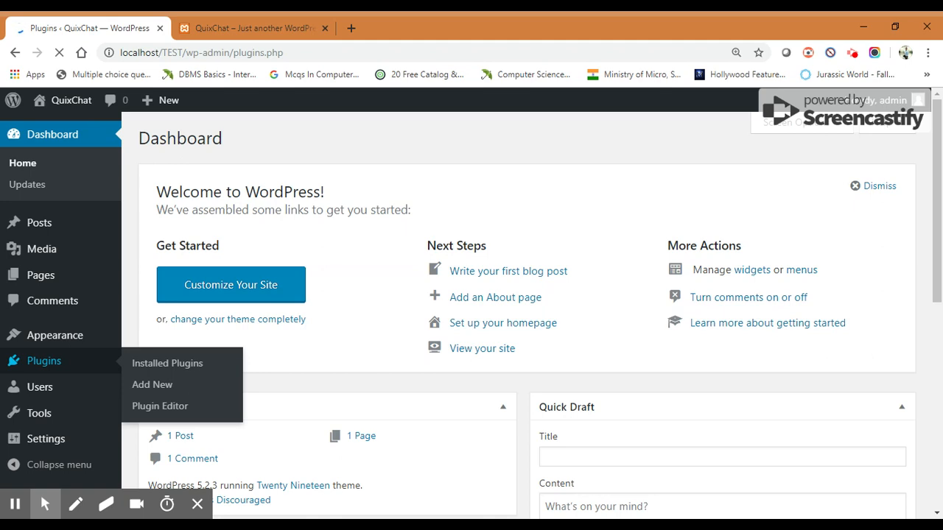
click(168, 362)
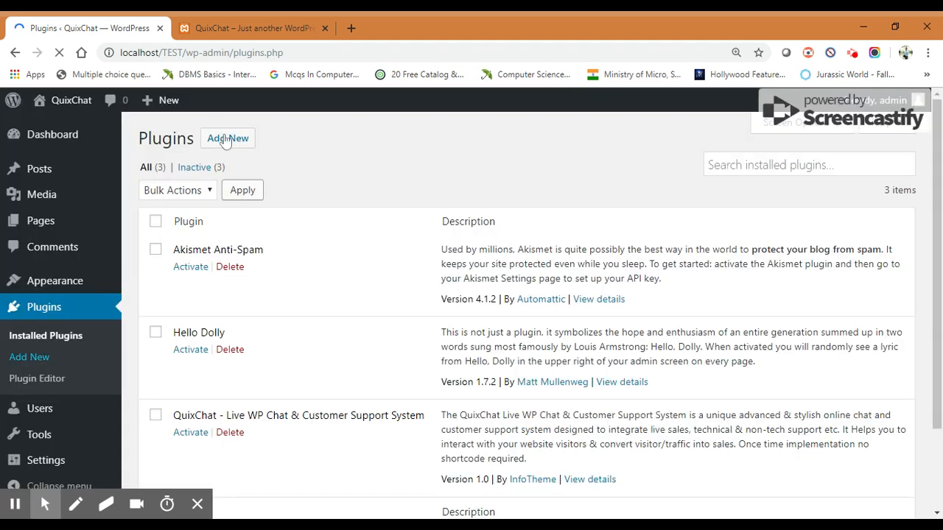
mouse_move(391, 168)
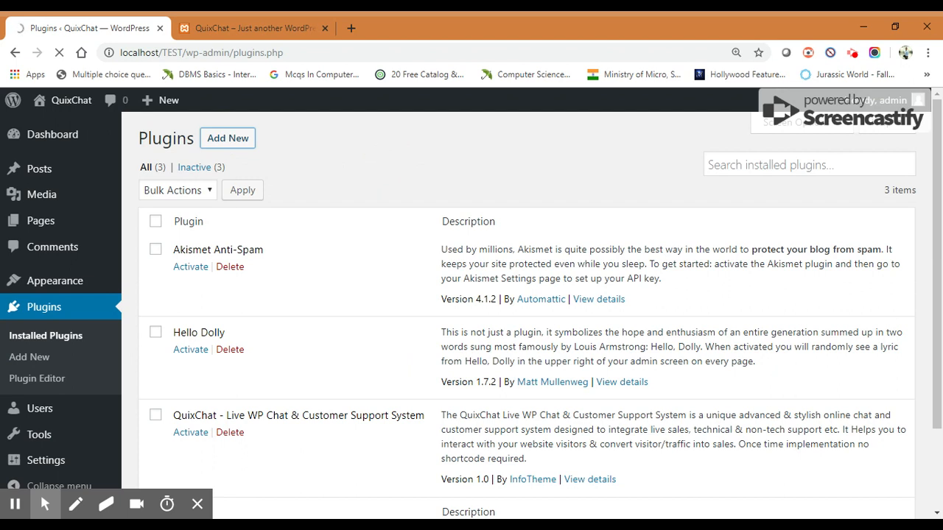
Step: Search the Add New plugin directory for "quixchat"
click(226, 139)
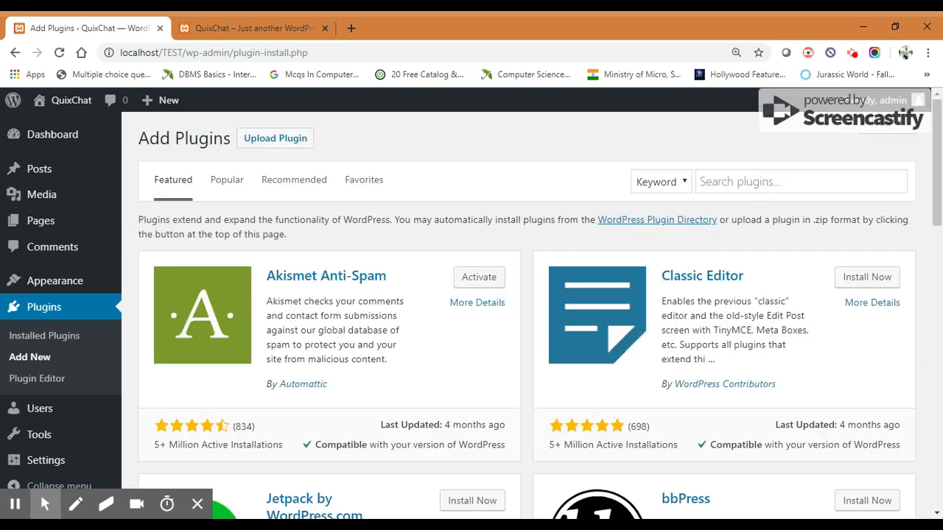
click(801, 181)
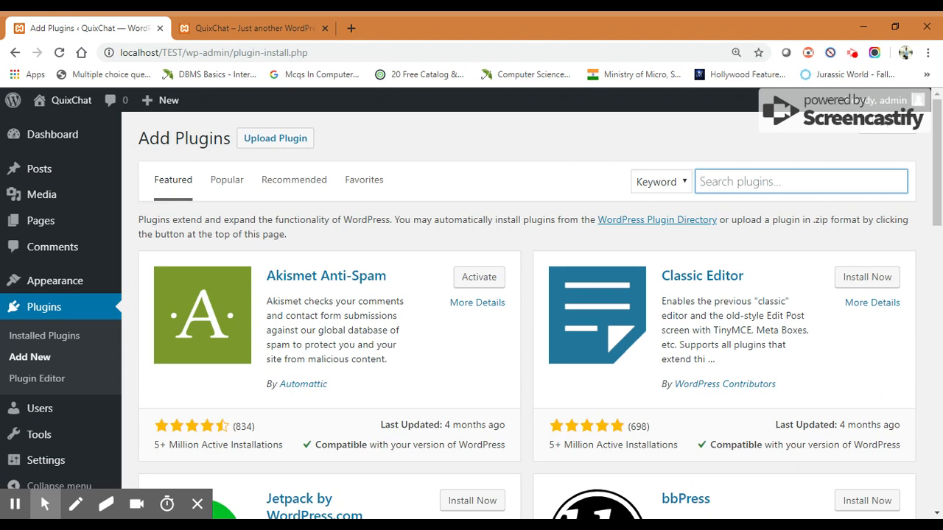
text(qu)
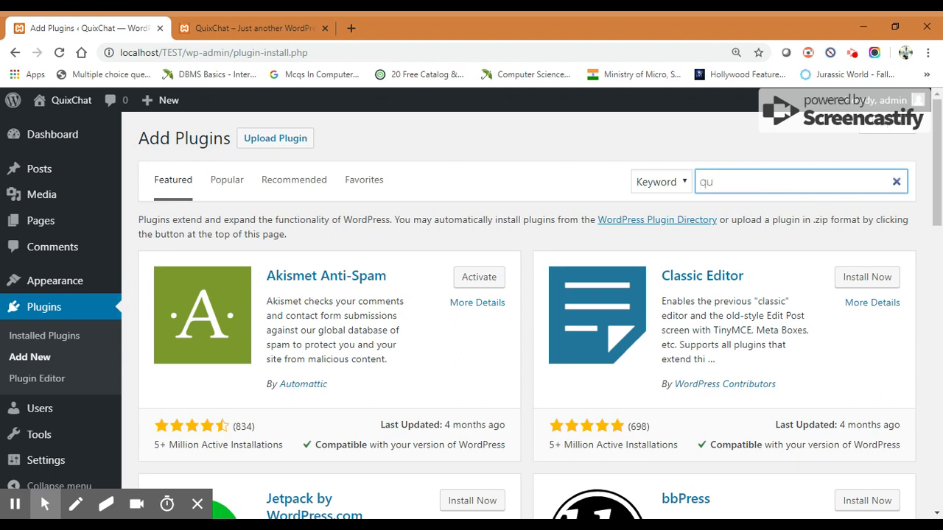
text(ixchat)
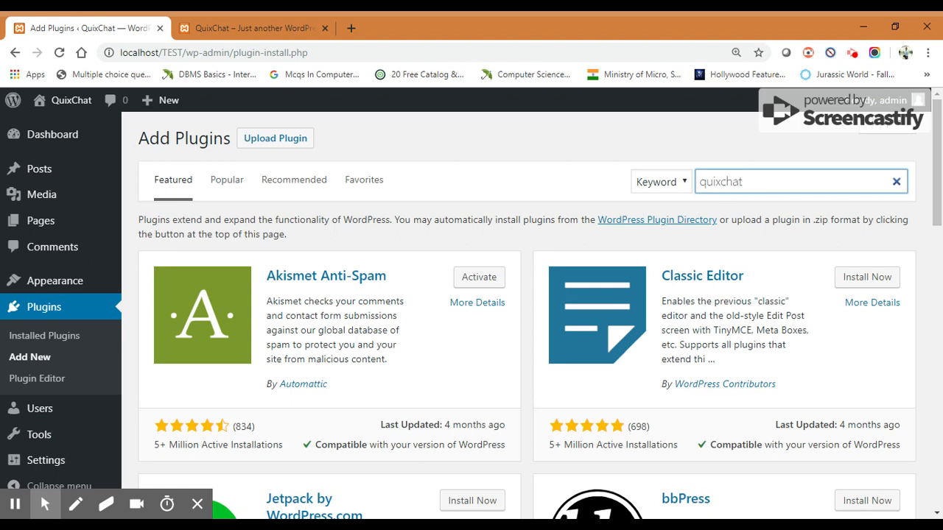
key(Return)
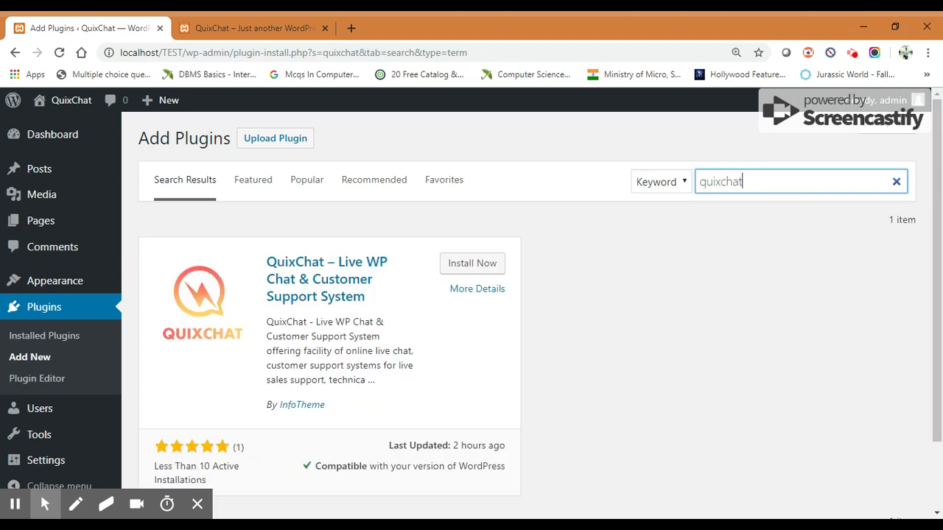
mouse_move(483, 271)
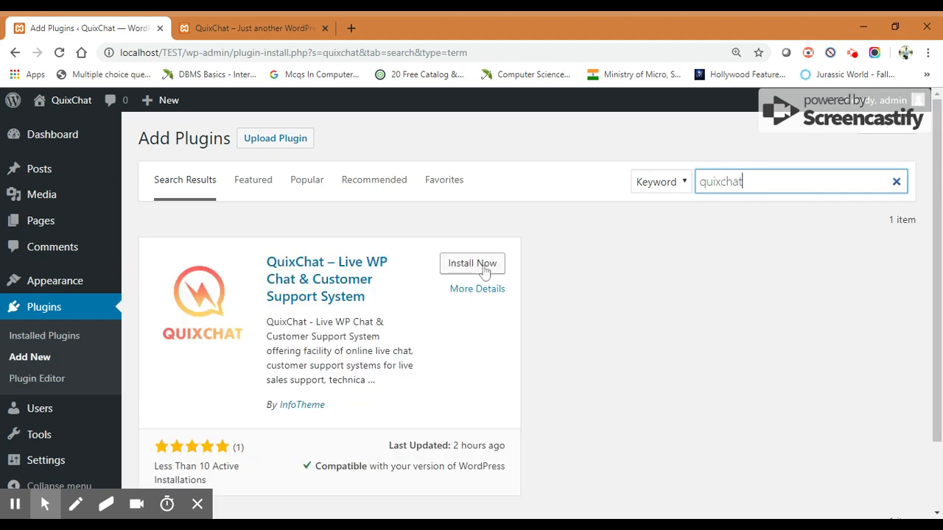
Step: Install the QuixChat search result and activate it so it shows as active
click(471, 262)
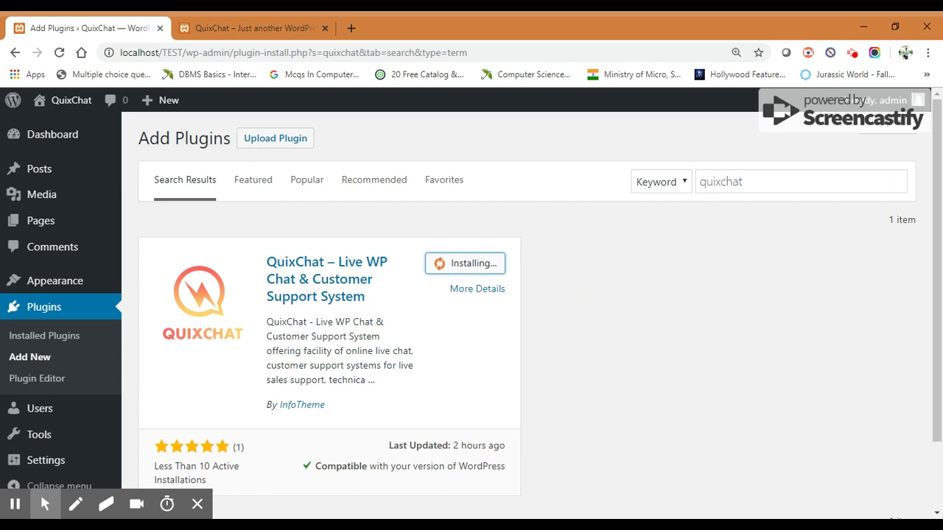
scroll(down, 3)
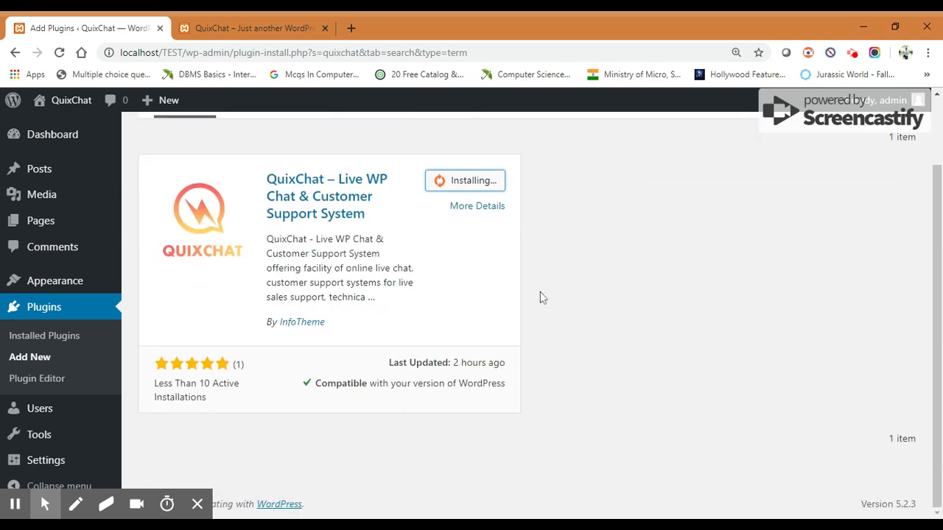
mouse_move(625, 265)
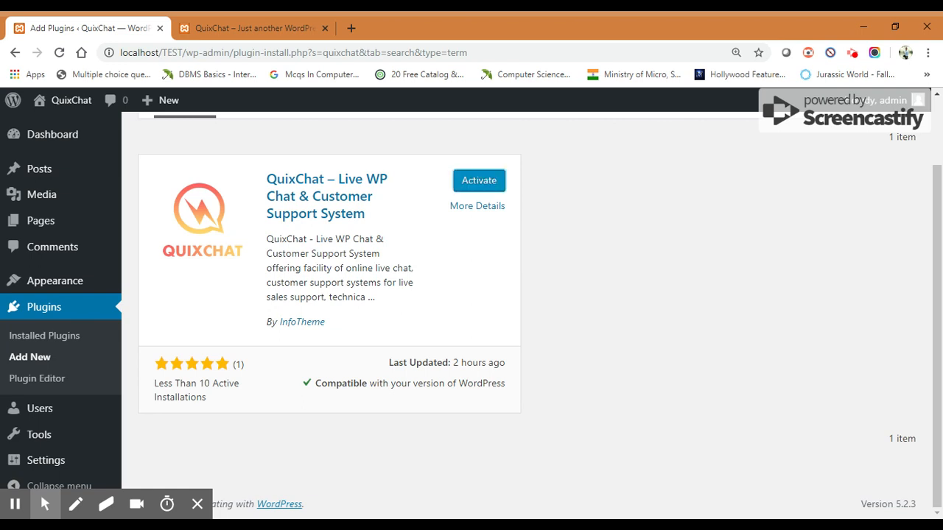
click(477, 179)
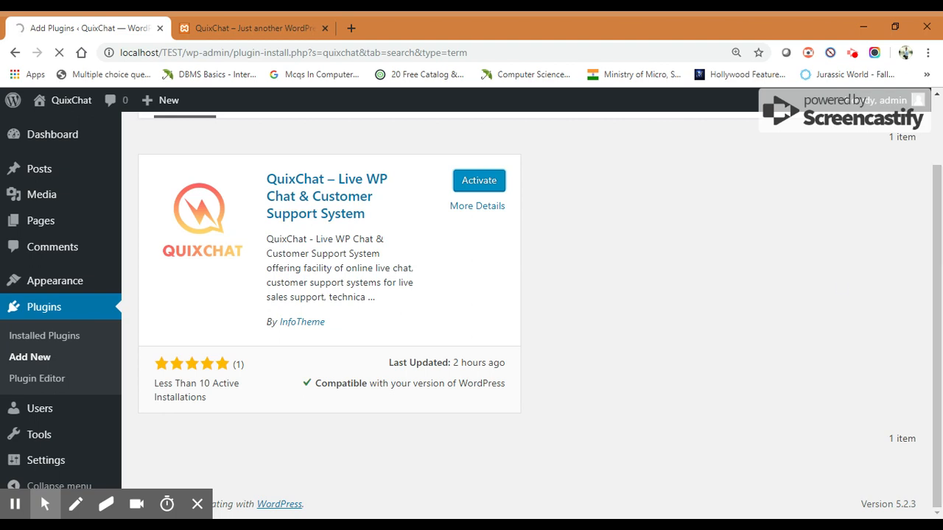
mouse_move(726, 303)
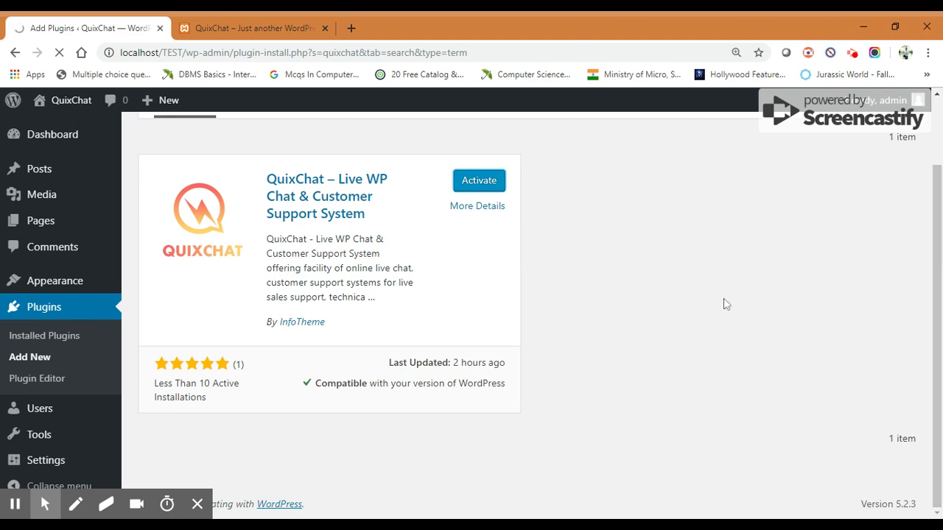
click(478, 179)
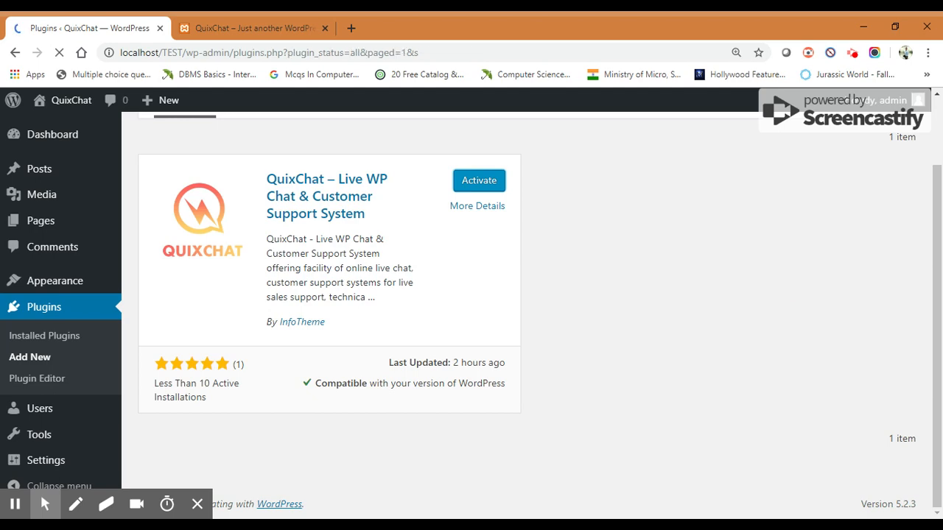
click(478, 179)
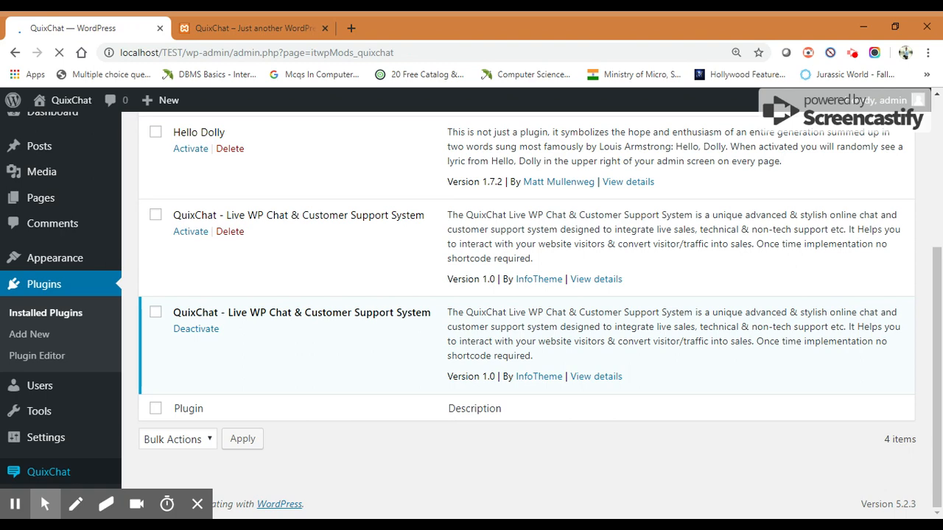
Step: In QuixChat settings, set Show In to Specific Page to reveal the shortcode
click(49, 471)
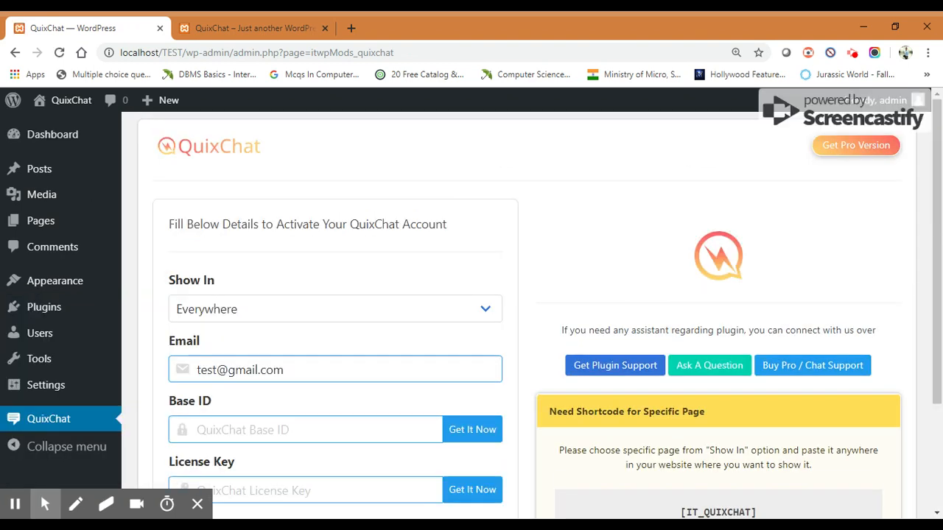
scroll(down, 3)
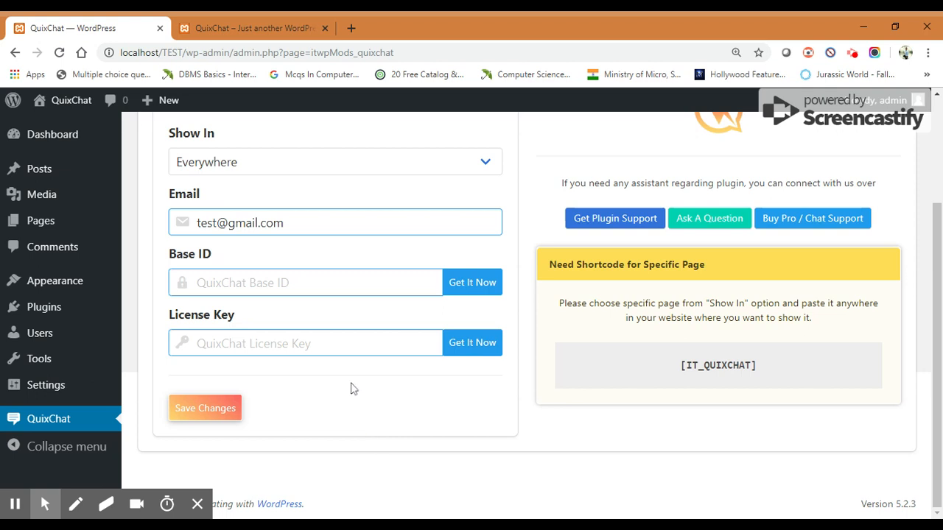
mouse_move(285, 171)
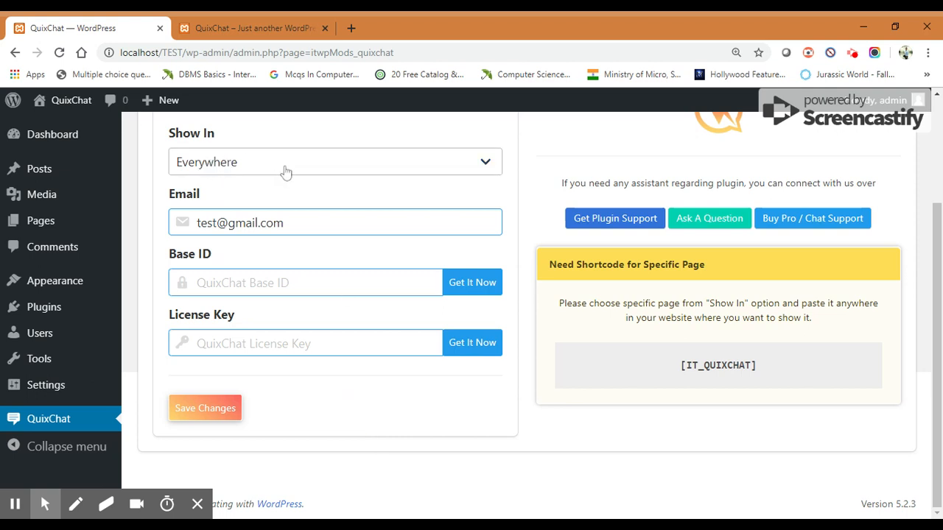
click(286, 162)
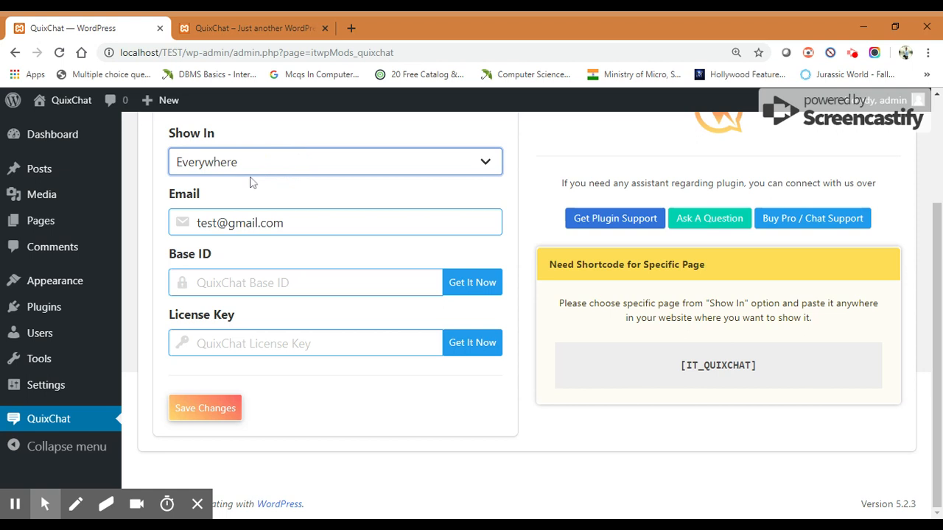
mouse_move(251, 183)
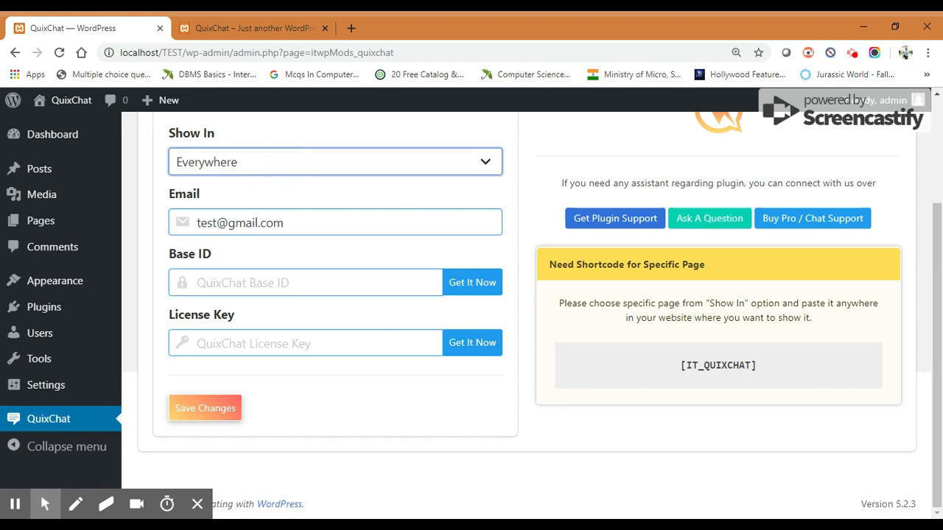
click(336, 161)
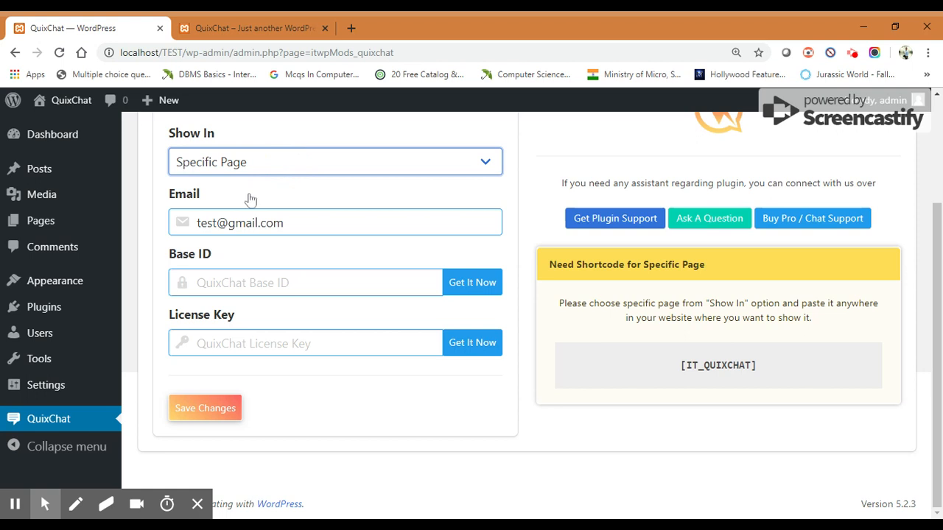
mouse_move(356, 185)
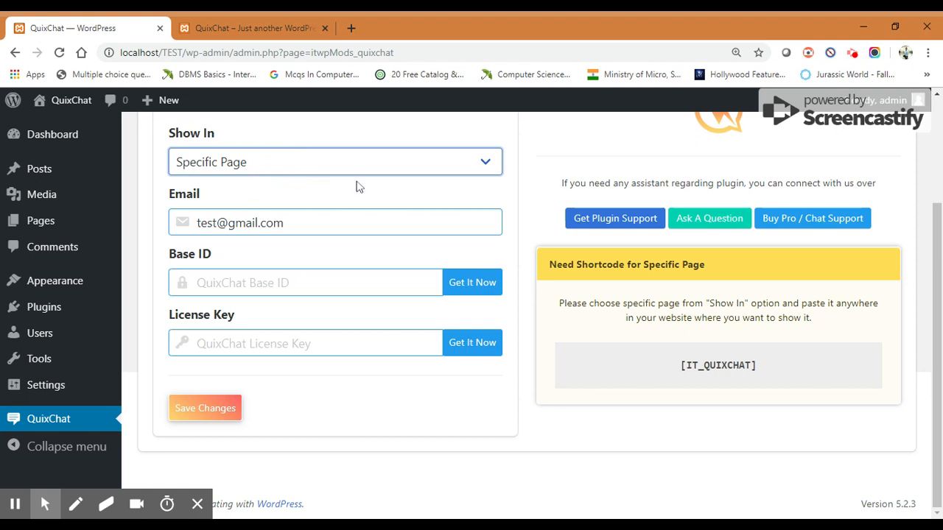
mouse_move(764, 380)
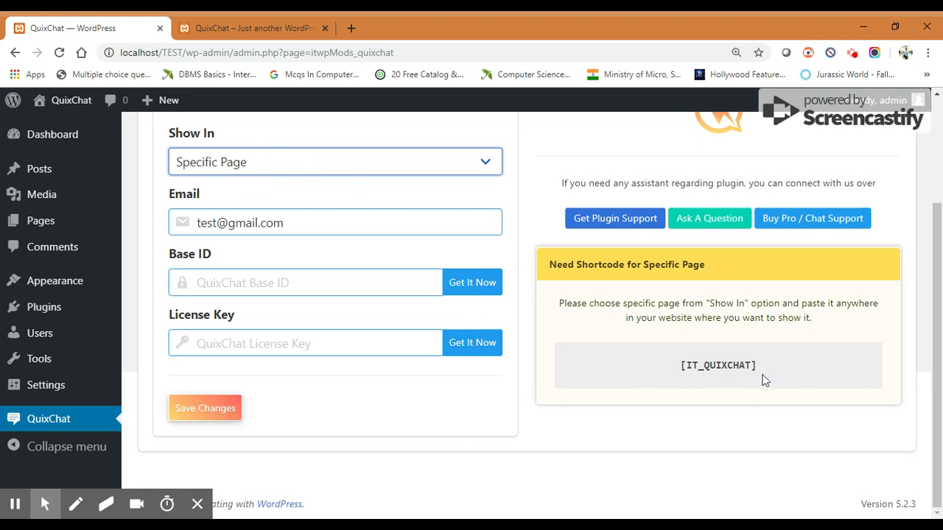
Step: Copy the [IT_QUIXCHAT] shortcode, then set Show In back to Everywhere
double_click(718, 365)
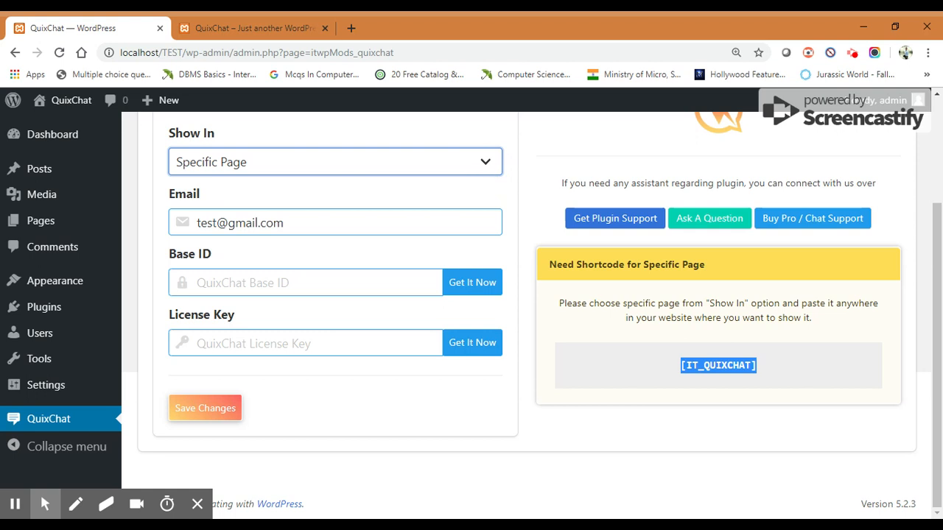
click(335, 160)
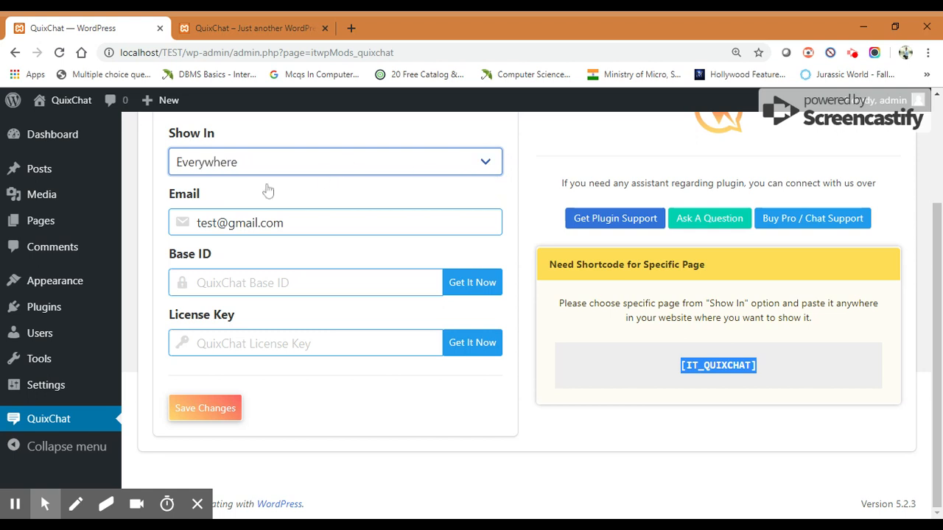
mouse_move(268, 191)
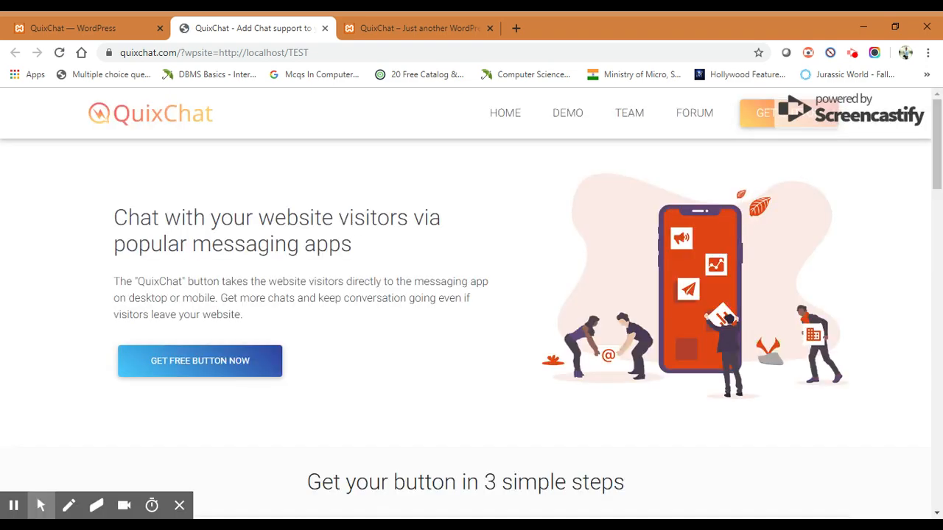
Step: Scroll quixchat.com to the 'Get your button in 3 simple steps' builder section
scroll(down, 3)
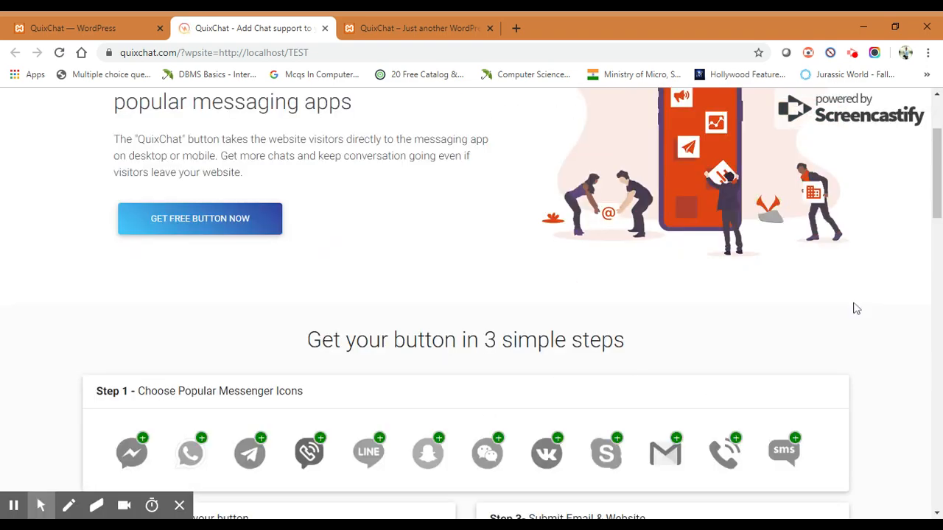
scroll(up, 3)
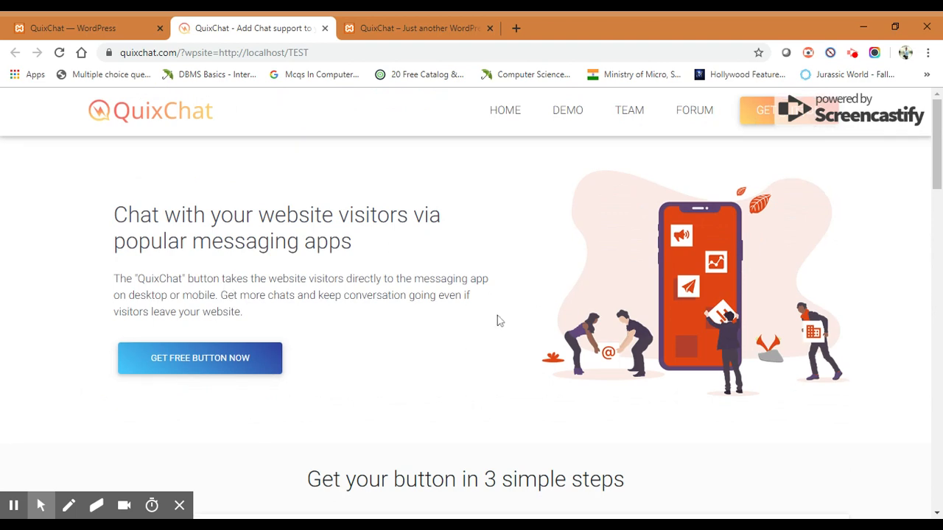
scroll(down, 3)
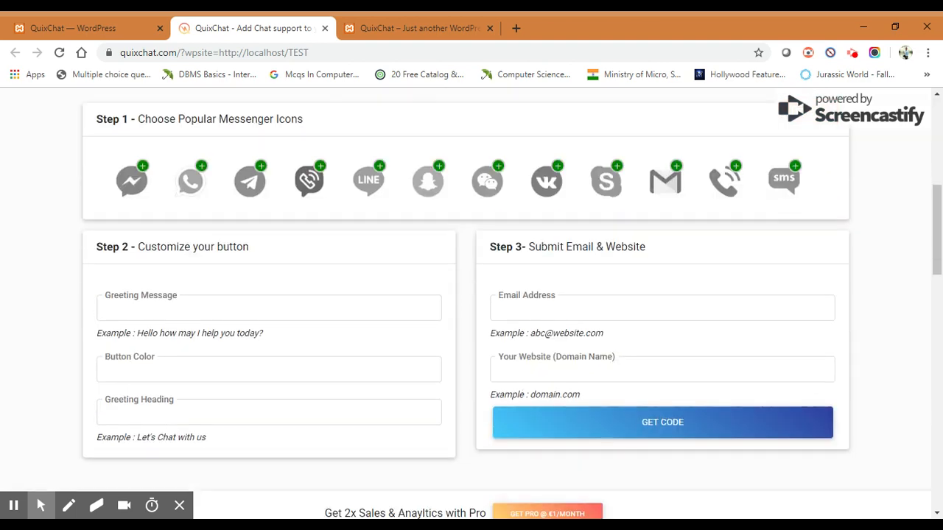
scroll(up, 3)
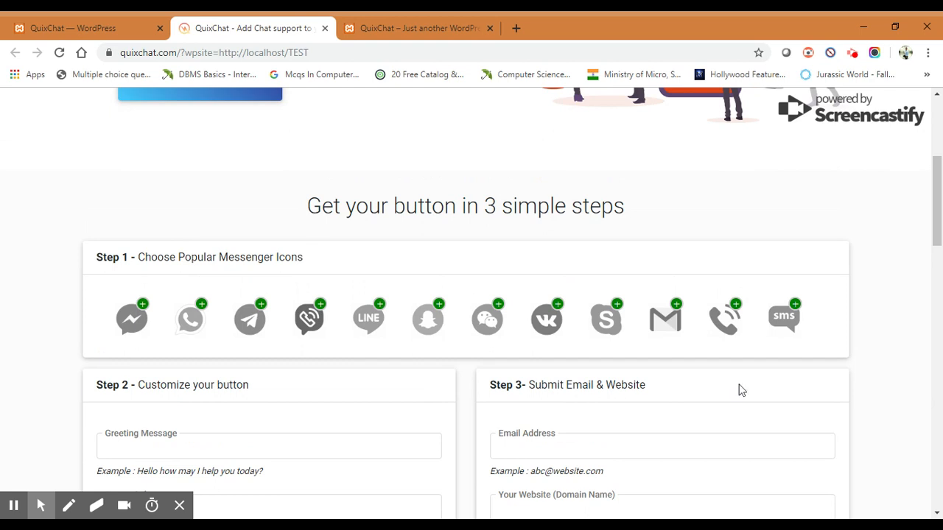
mouse_move(920, 280)
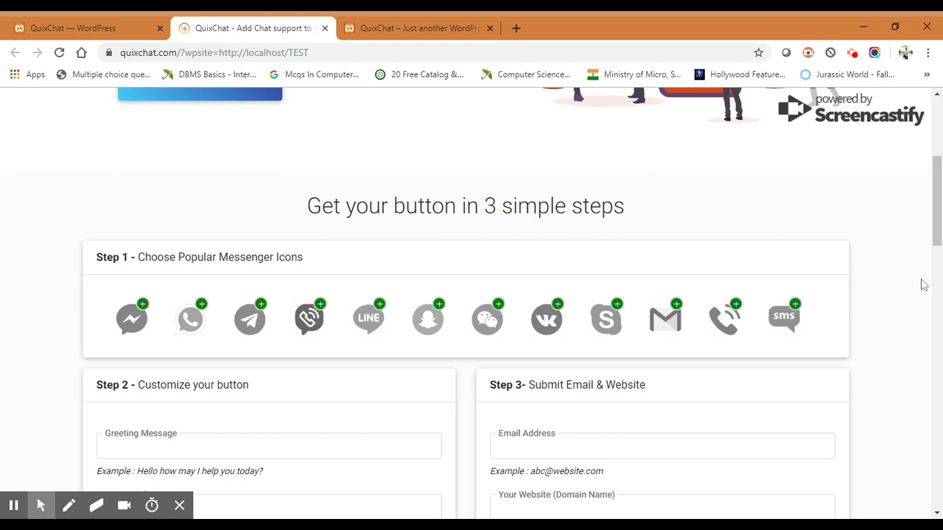
mouse_move(144, 318)
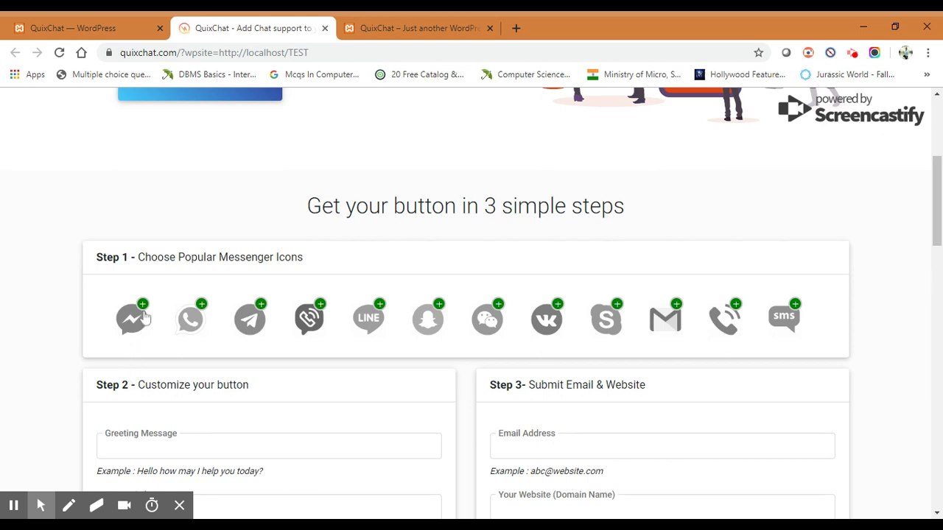
click(143, 303)
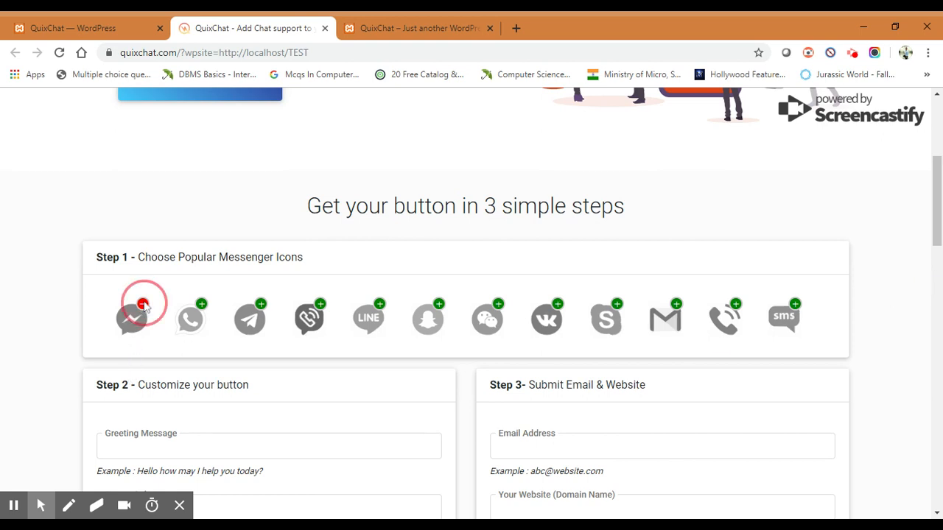
click(144, 303)
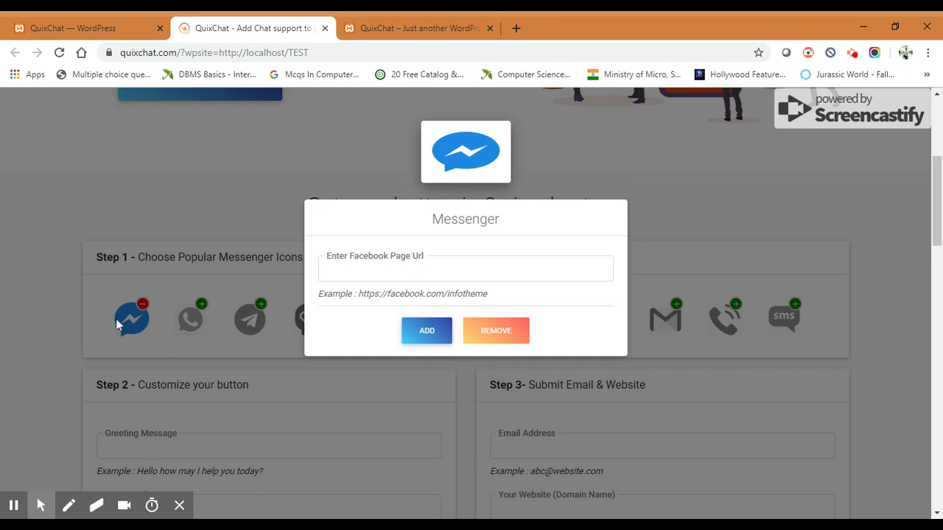
mouse_move(430, 303)
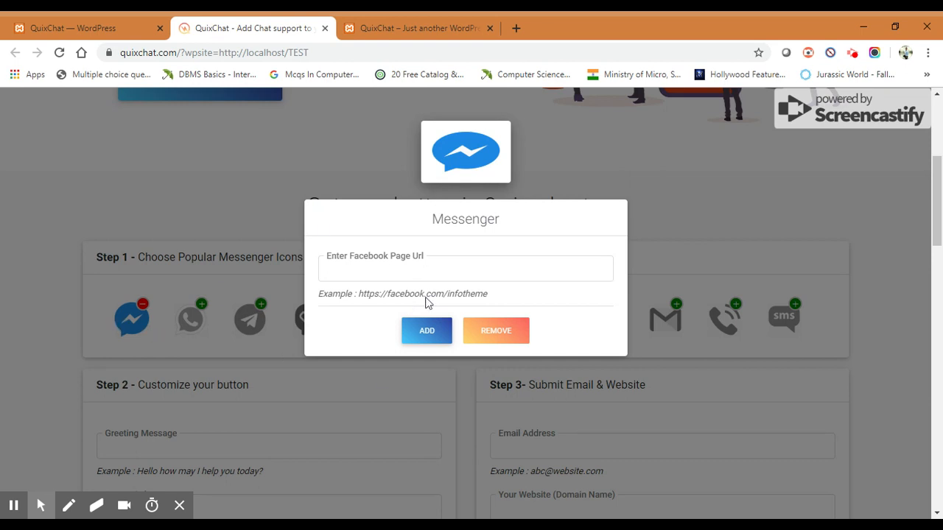
click(466, 268)
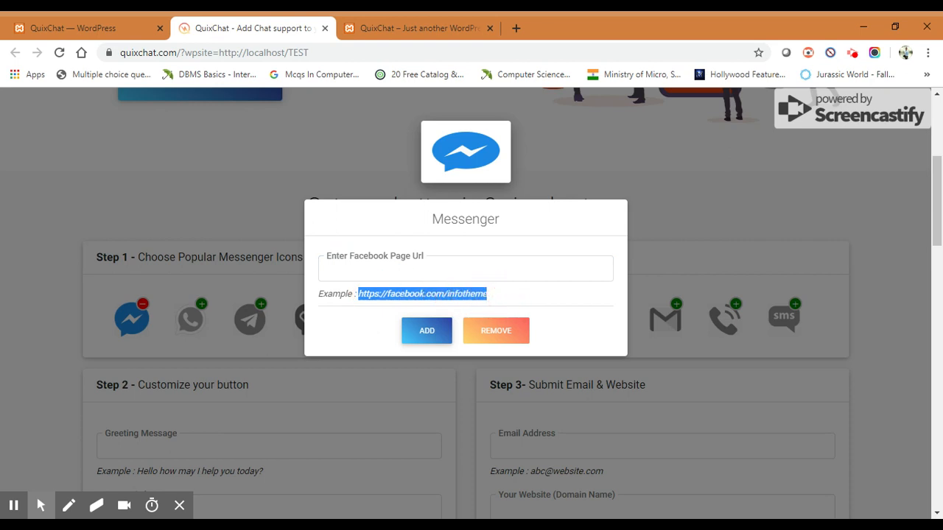
text(https://facebook.com/infotheme)
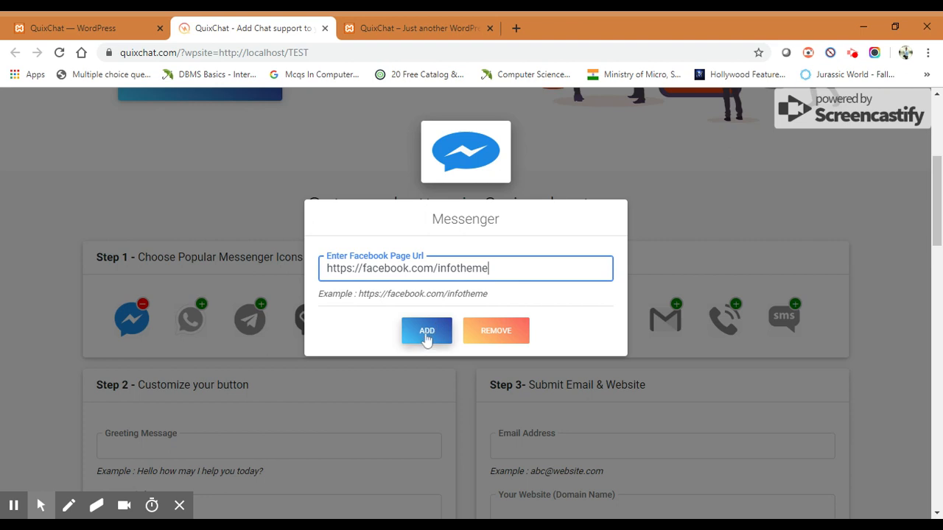
click(427, 330)
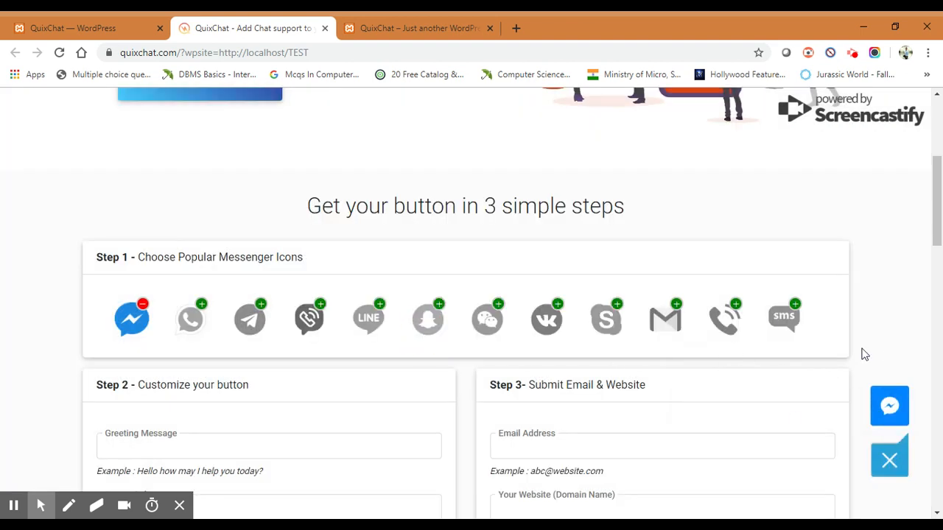
mouse_move(792, 469)
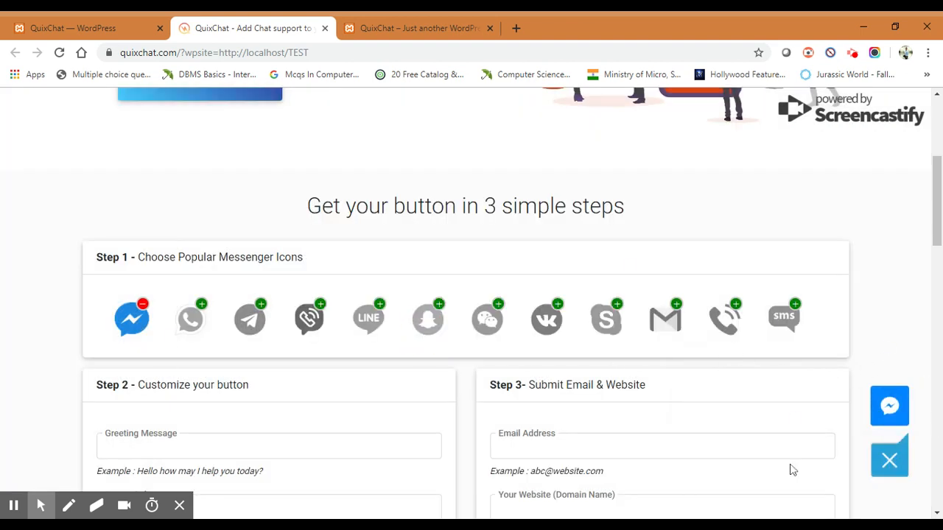
mouse_move(781, 366)
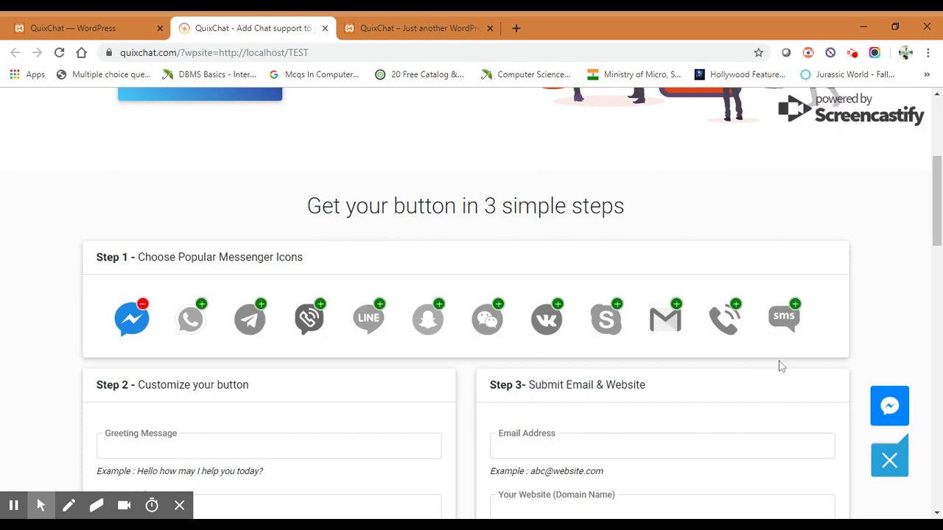
mouse_move(617, 318)
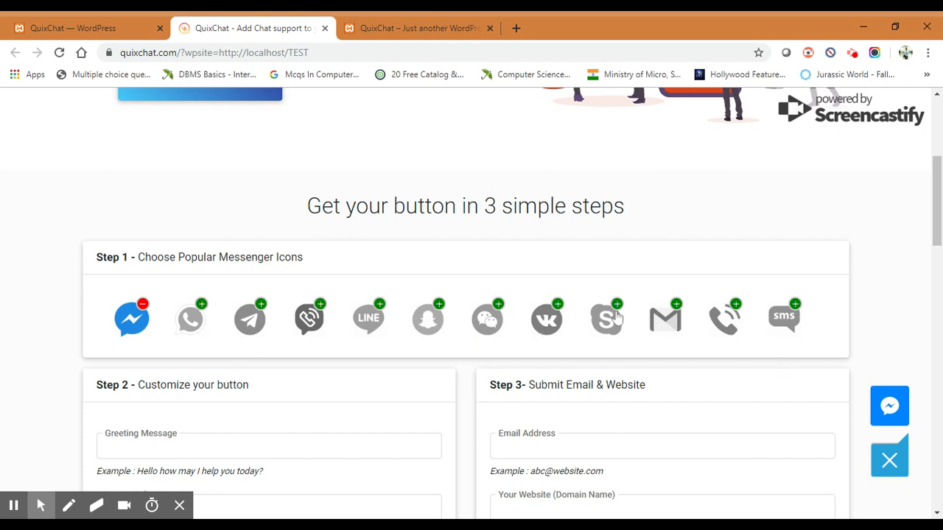
Step: Add Skype to the button with the Skype ID infotheme
click(607, 318)
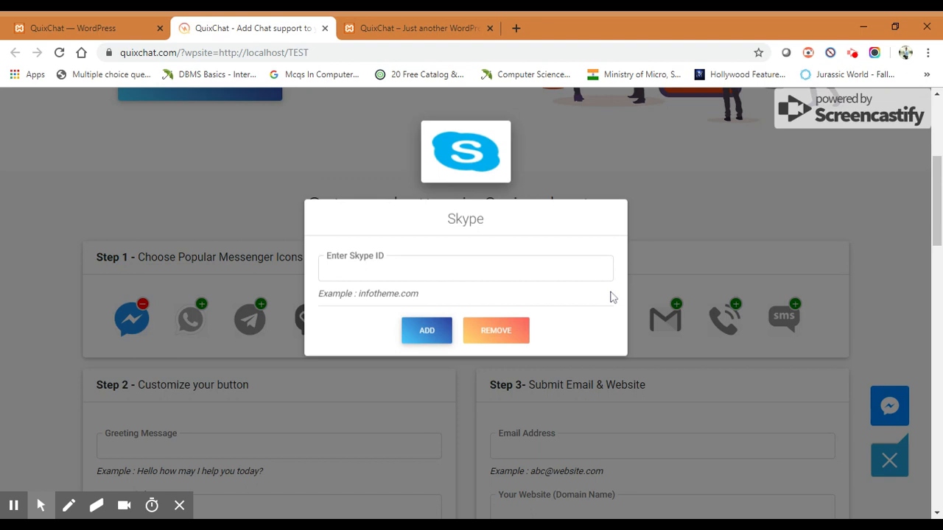
click(465, 268)
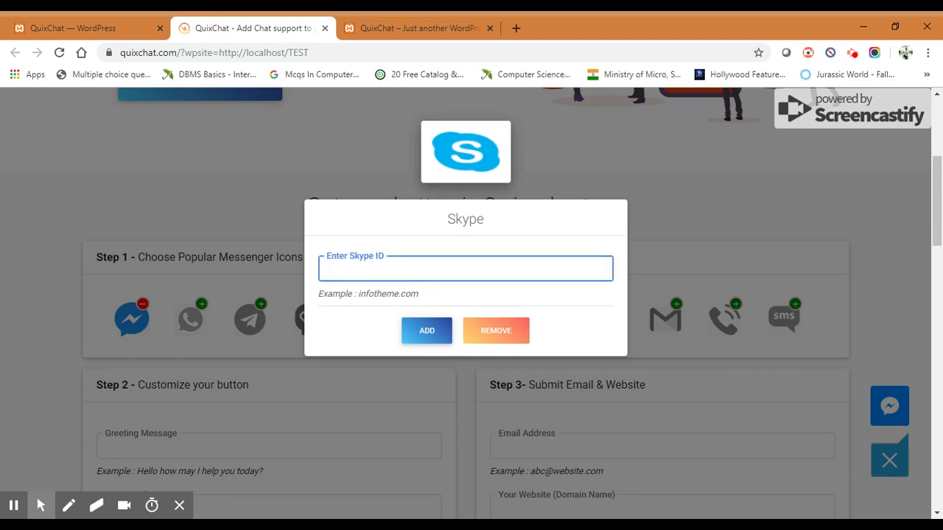
double_click(386, 293)
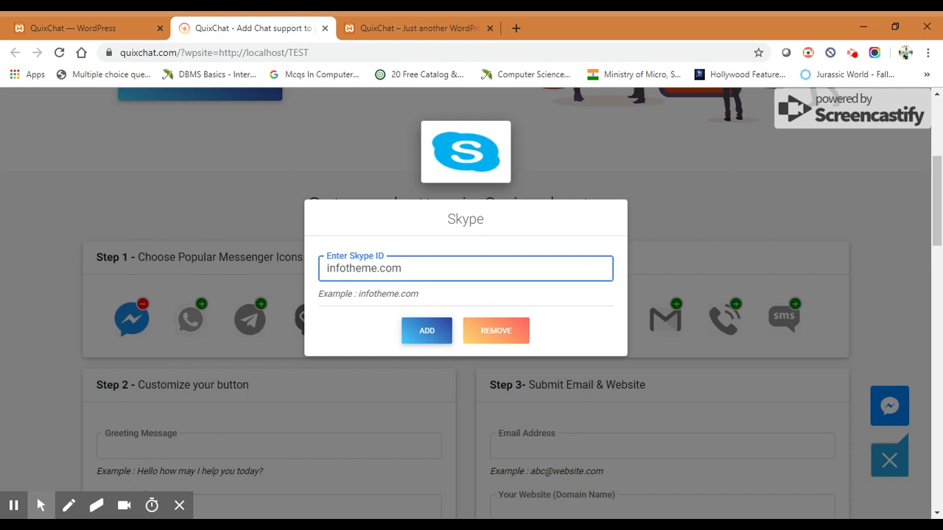
double_click(391, 268)
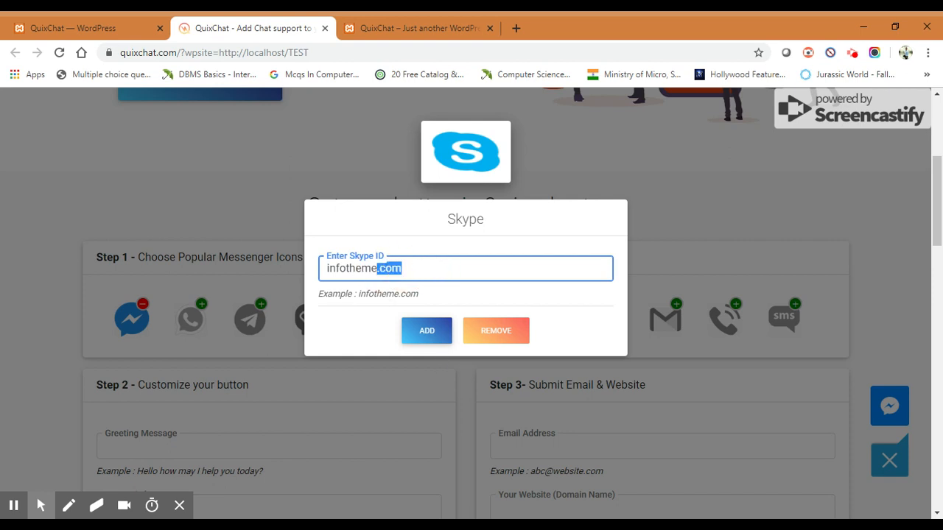
click(427, 330)
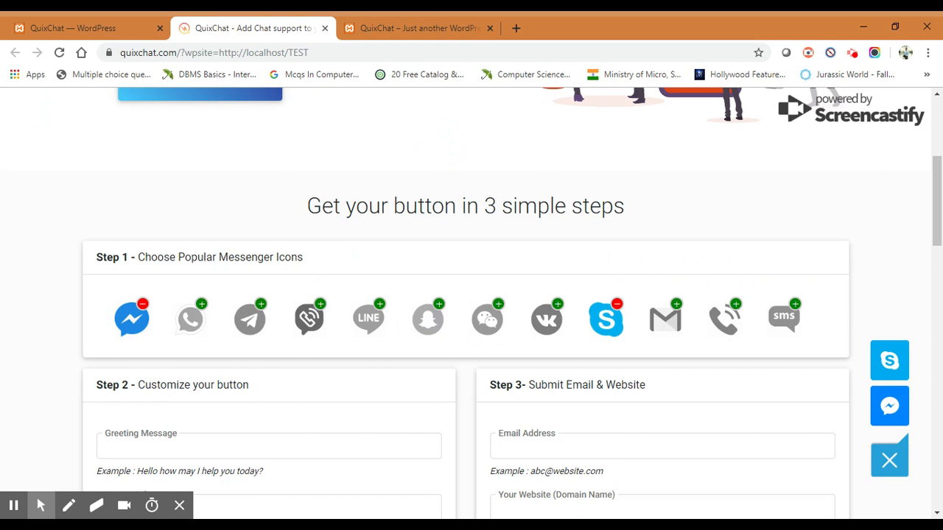
click(201, 303)
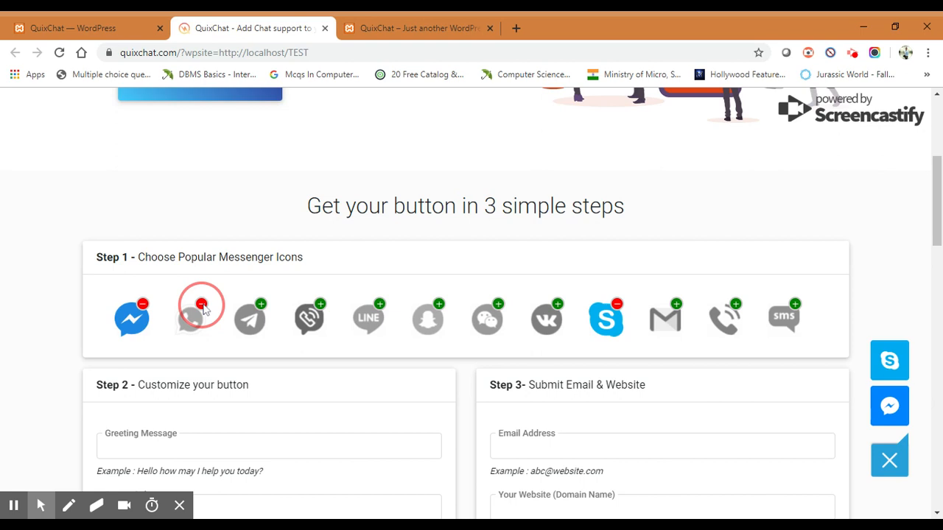
click(200, 304)
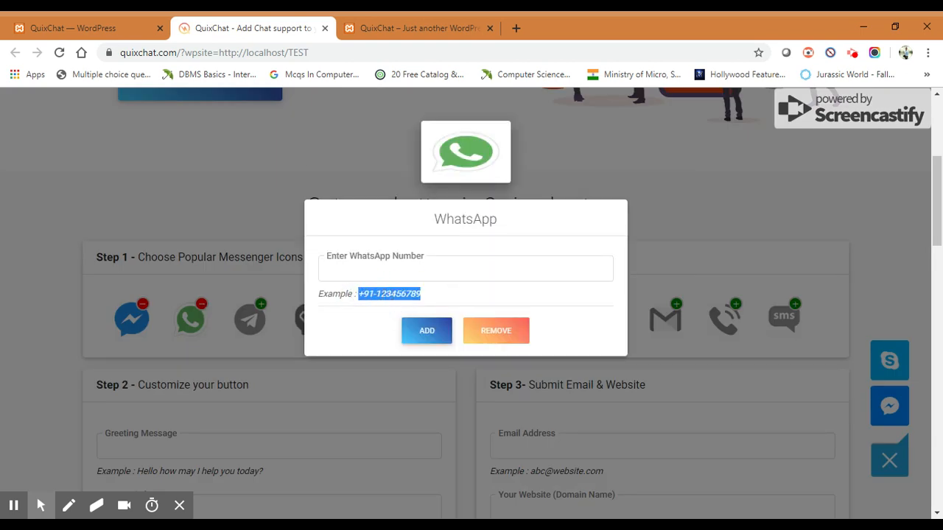
text(+91-123456789)
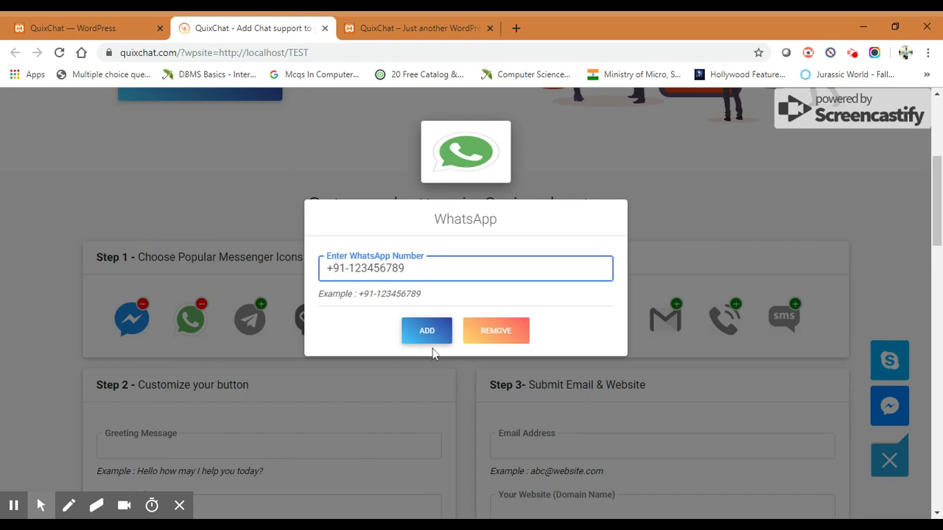
click(427, 330)
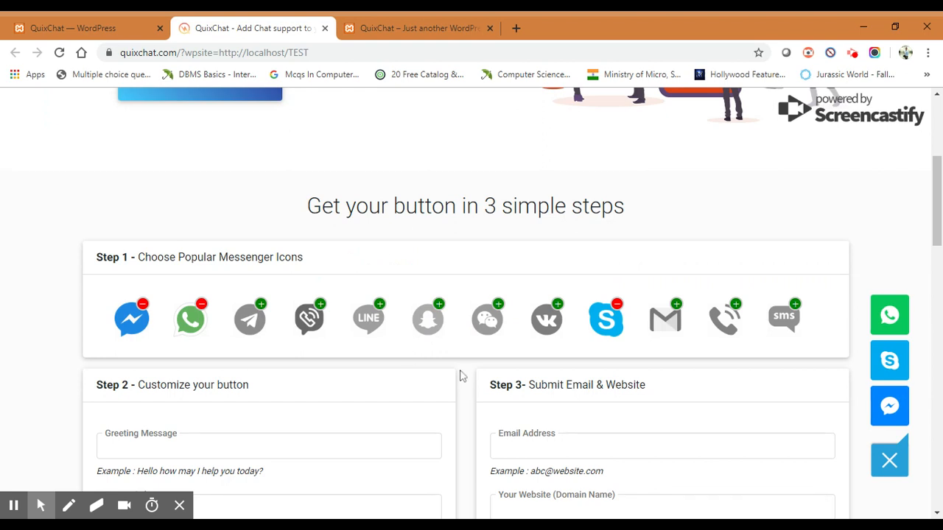
mouse_move(273, 333)
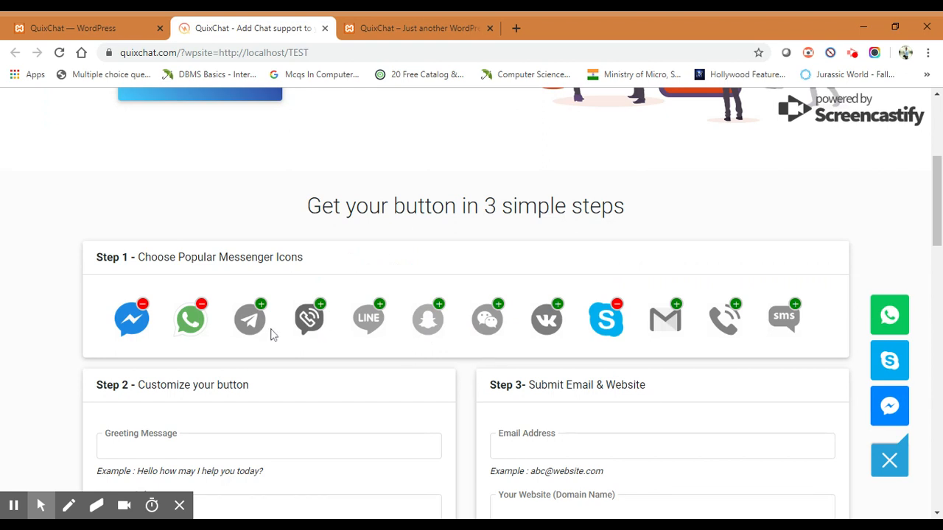
mouse_move(665, 327)
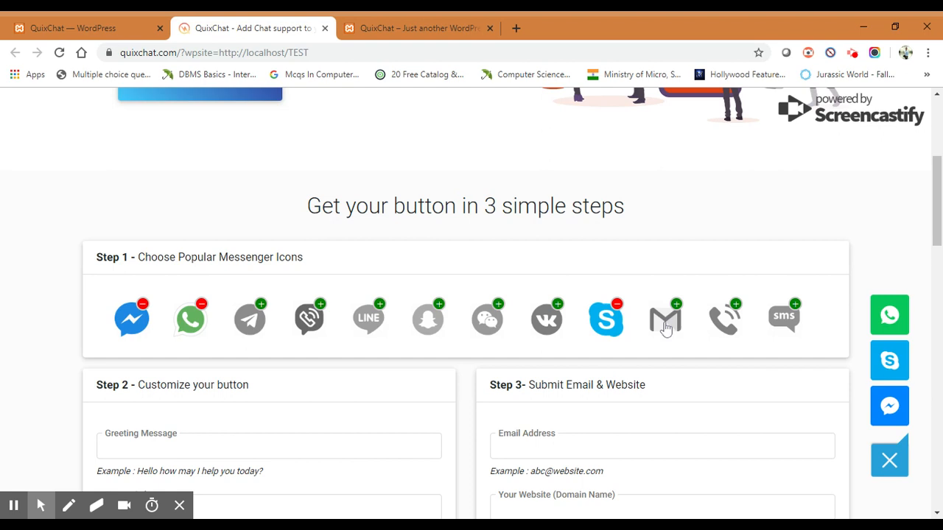
click(666, 318)
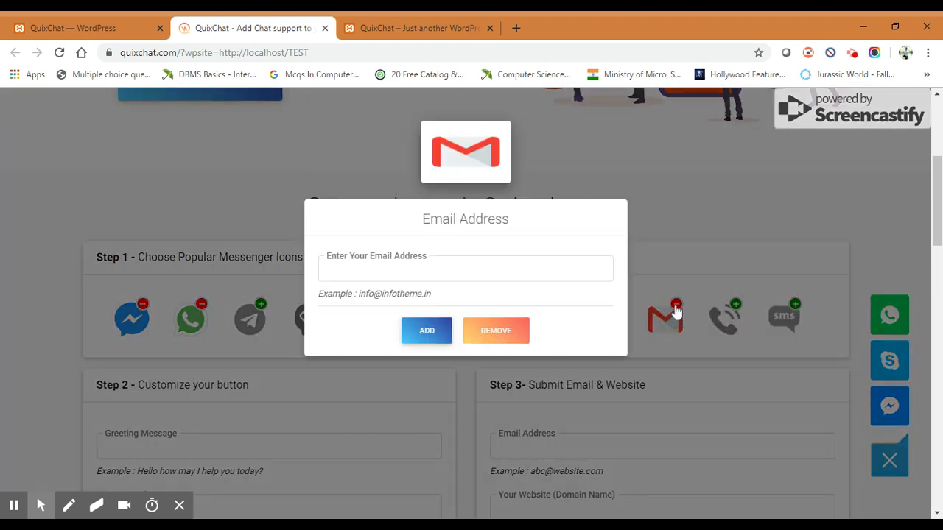
text(etst)
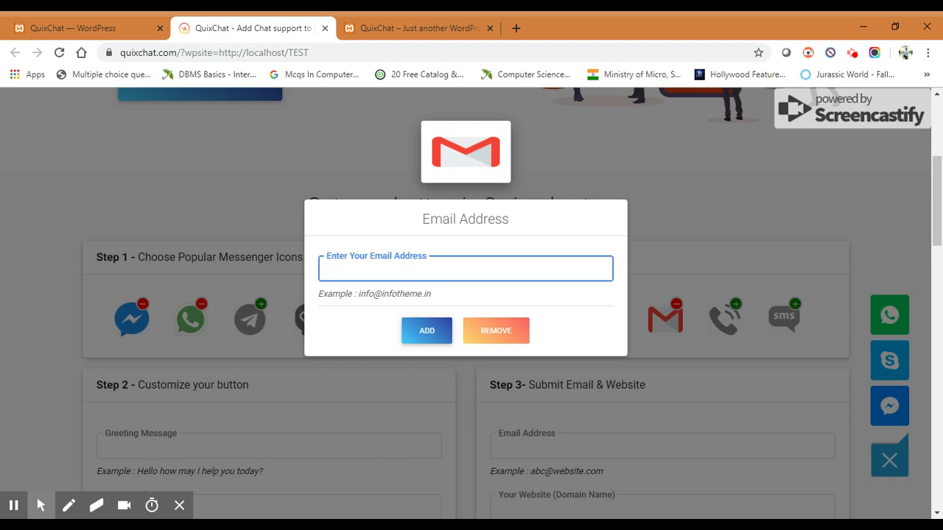
double_click(395, 293)
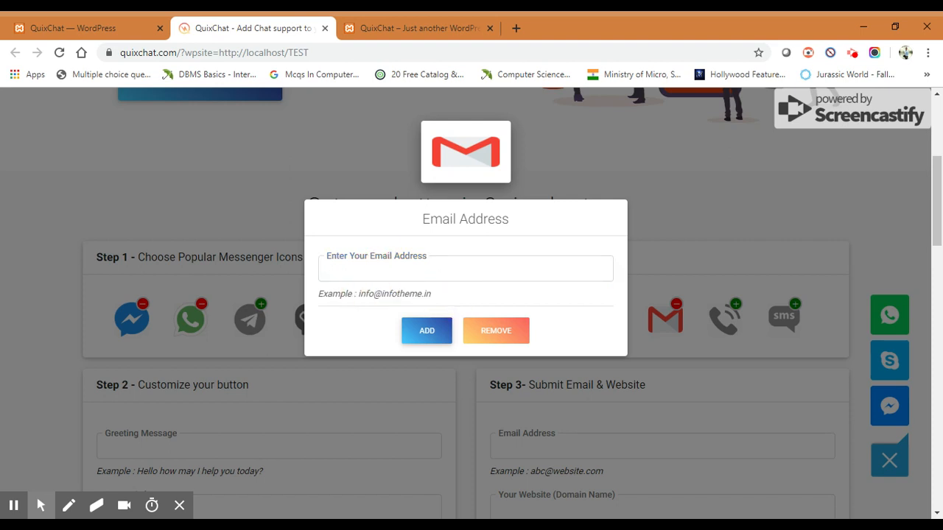
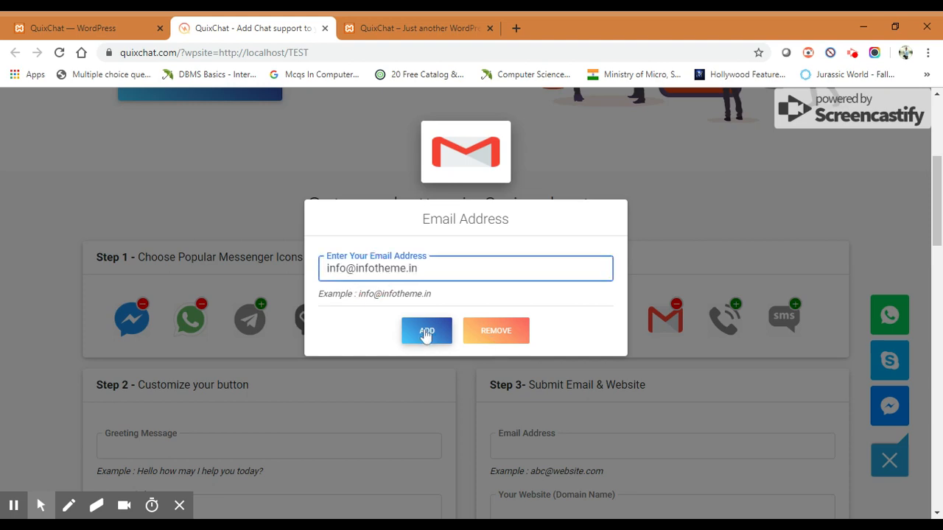
click(428, 330)
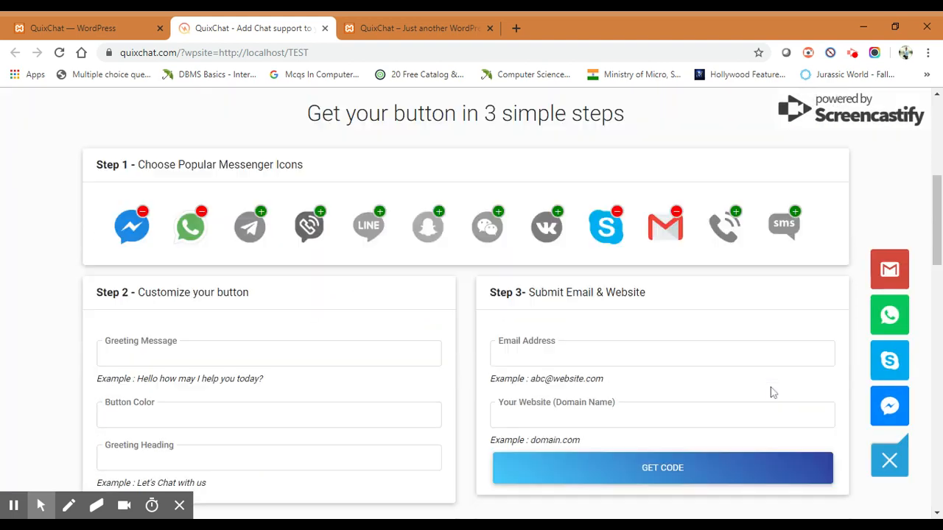
Step: Collapse the preview and enter greeting message "Hello, How may I help you?"
scroll(down, 3)
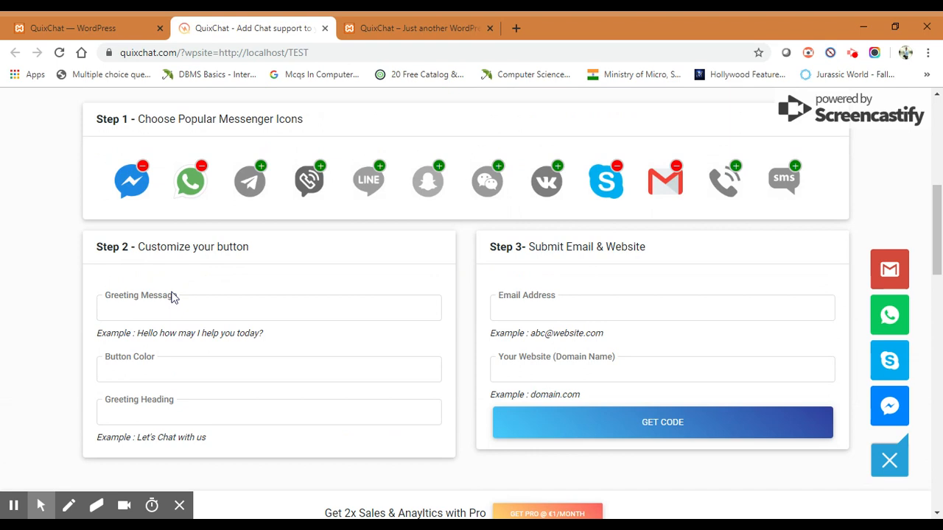
mouse_move(206, 288)
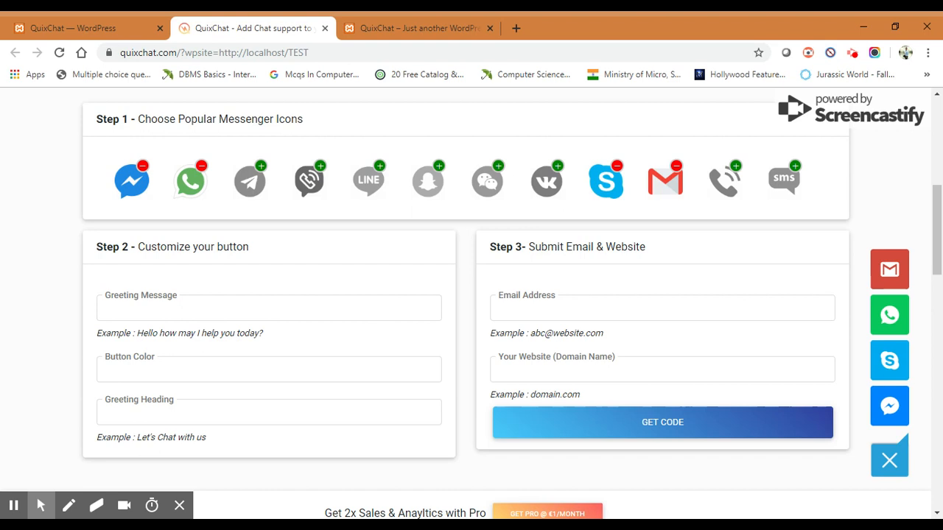
mouse_move(890, 455)
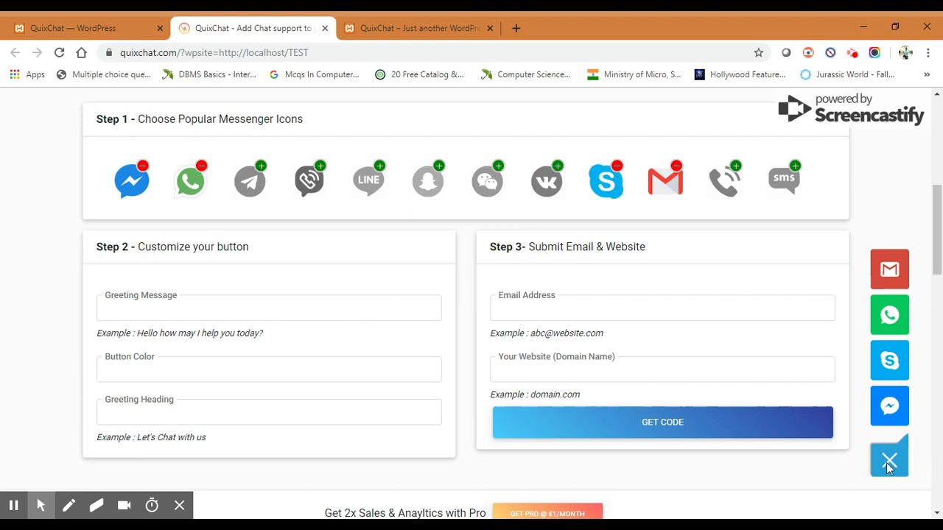
click(890, 453)
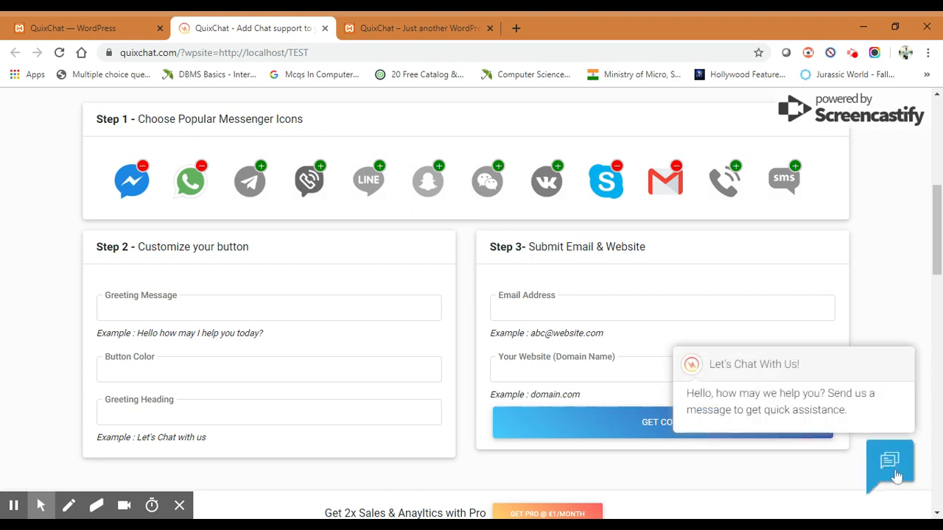
mouse_move(183, 426)
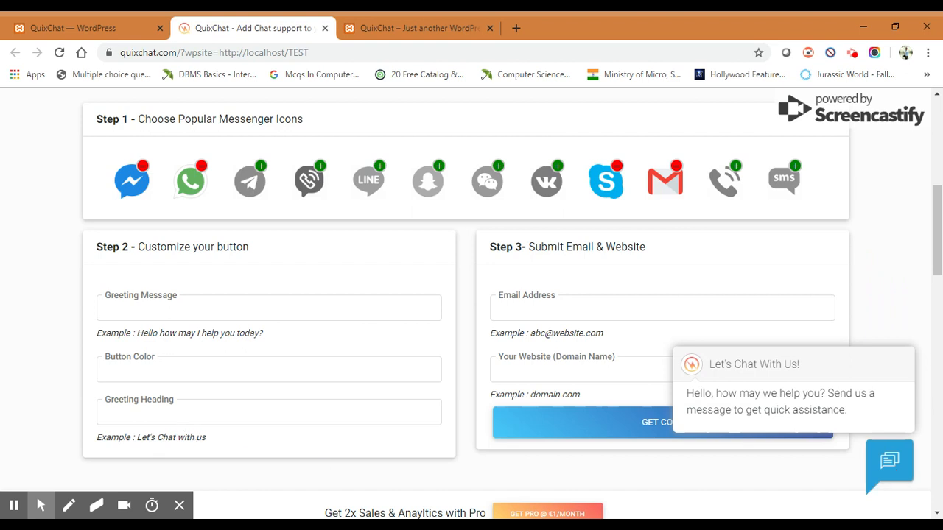
mouse_move(869, 410)
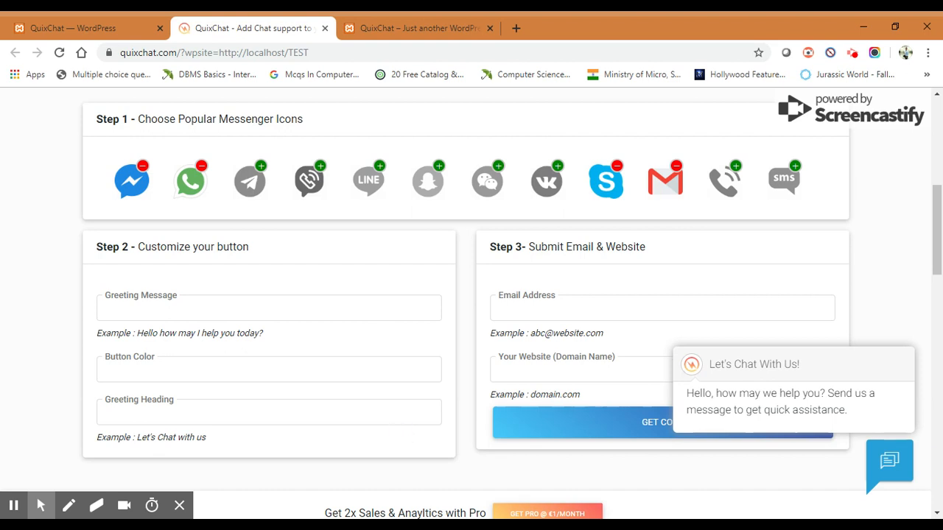
click(268, 307)
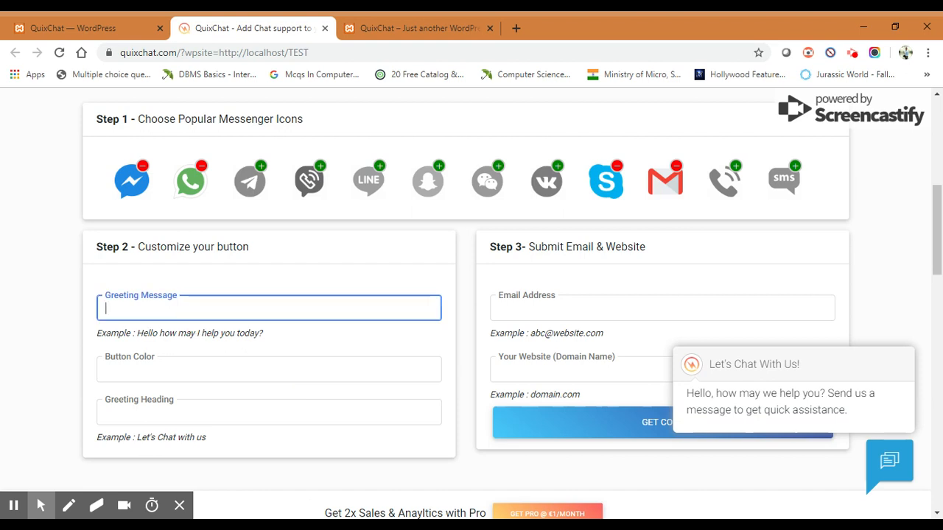
text(Hello,)
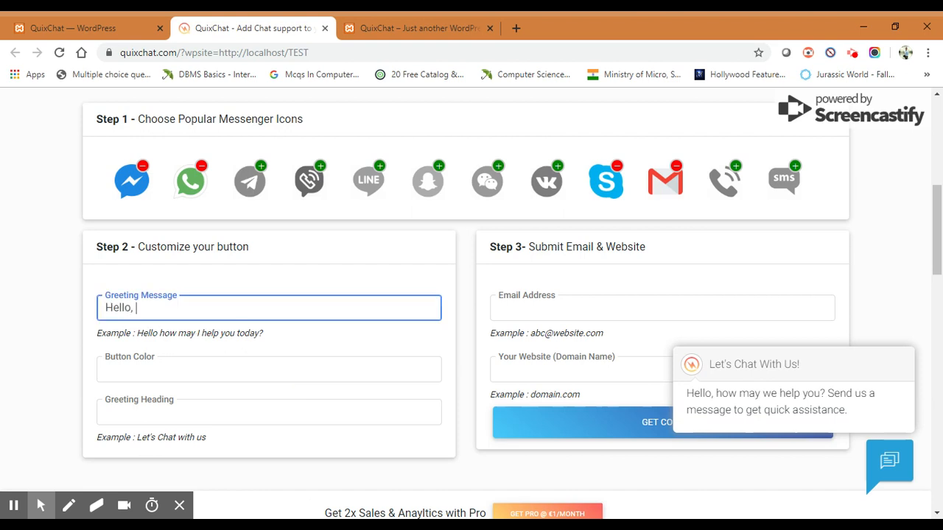
text(How may I)
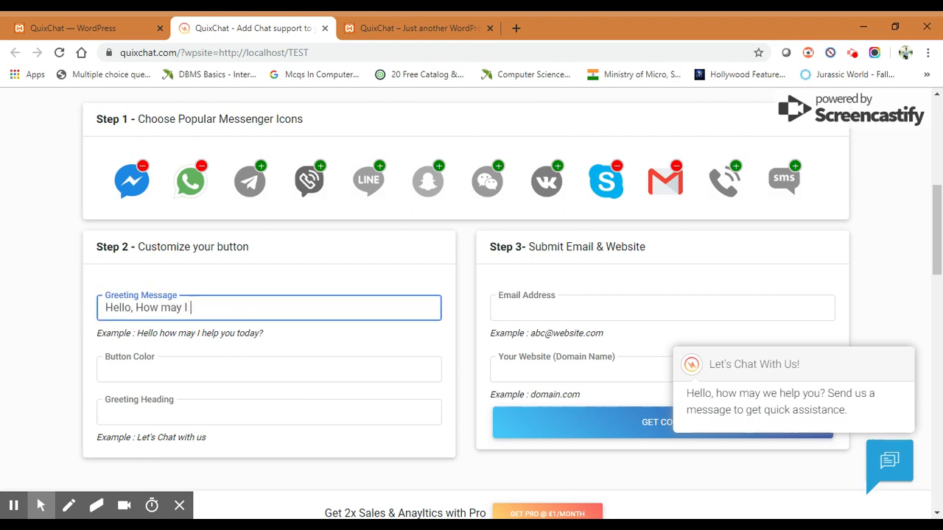
text(help you?)
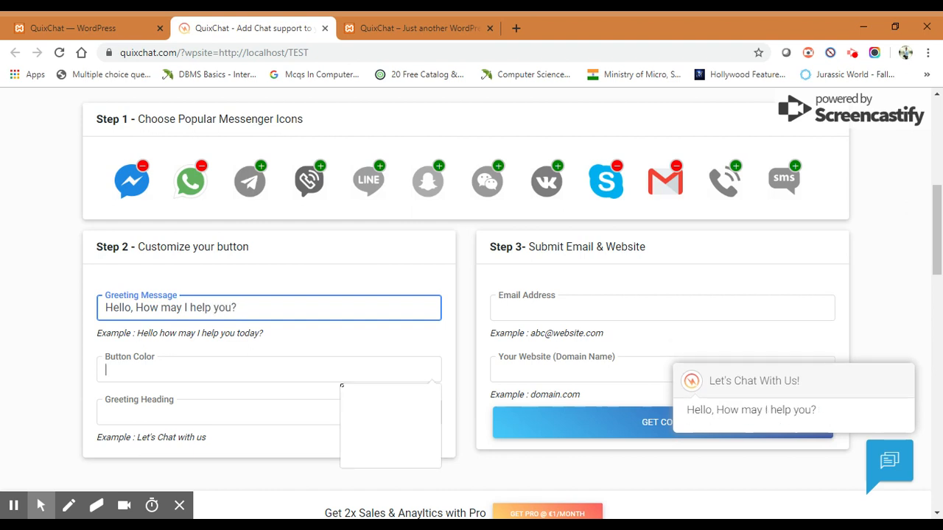
Step: Set button colour #d82d0a and greeting heading "Lets Chat"
click(268, 368)
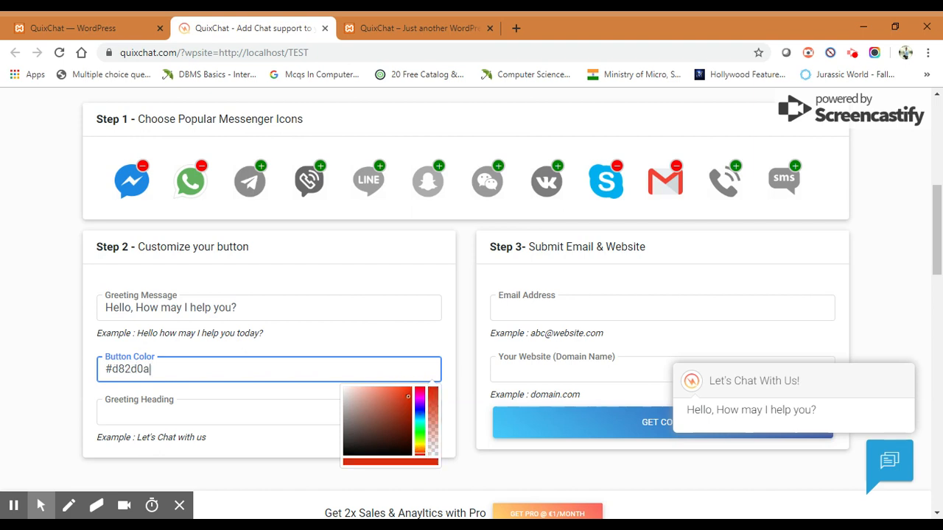
click(268, 412)
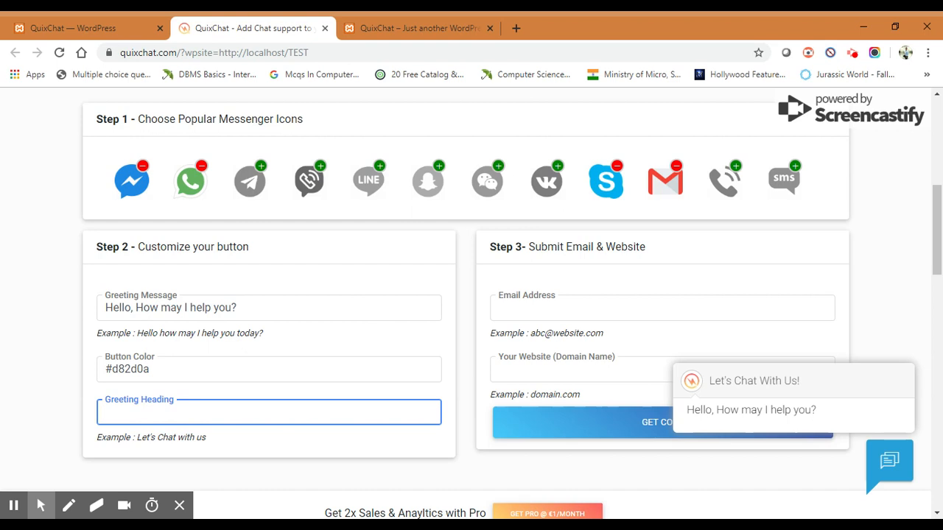
text(lee)
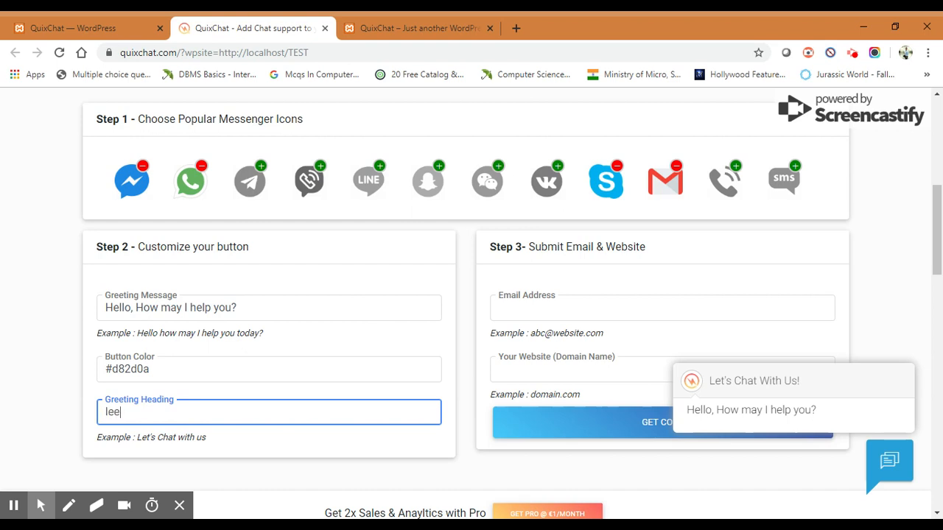
text(Lets Chat)
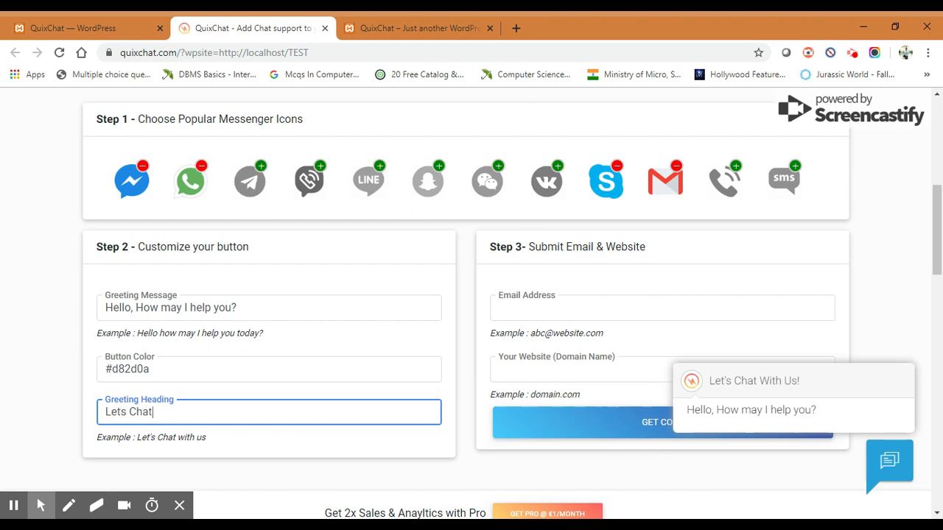
click(662, 308)
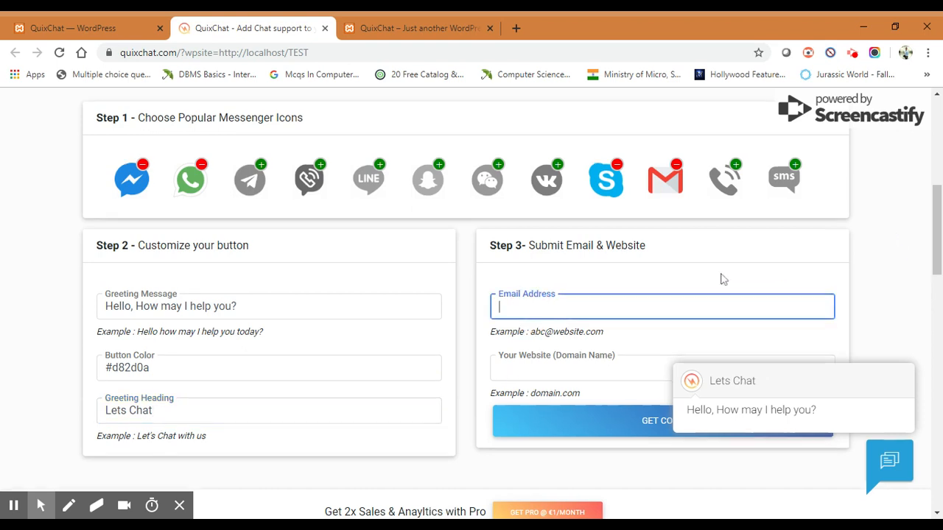
scroll(down, 3)
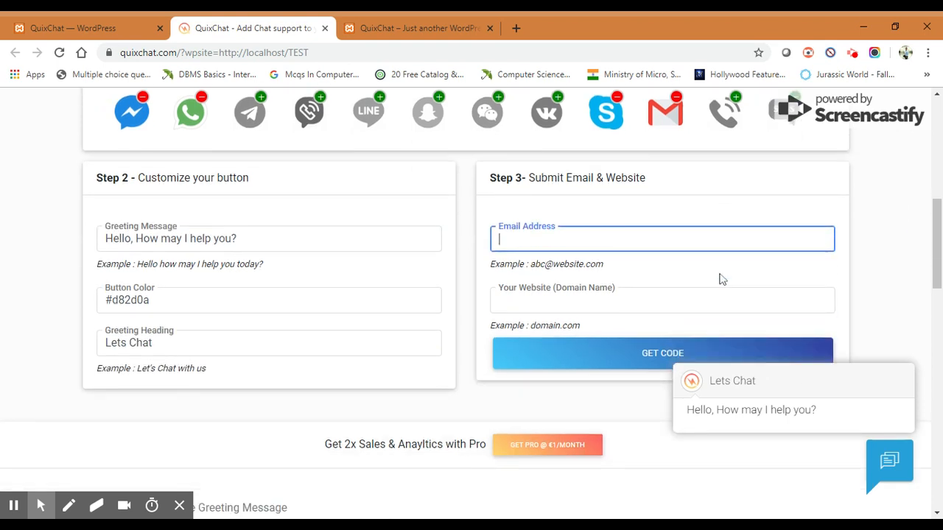
text(test)
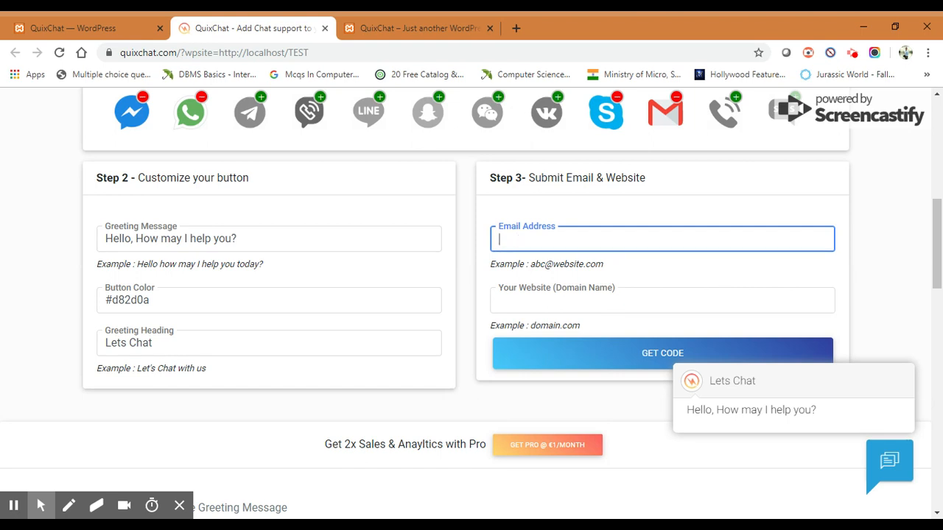
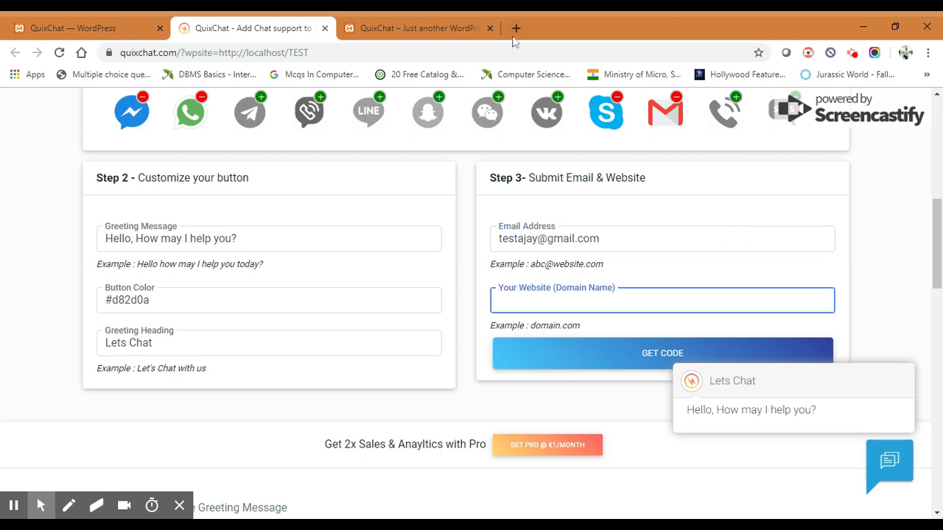
click(661, 300)
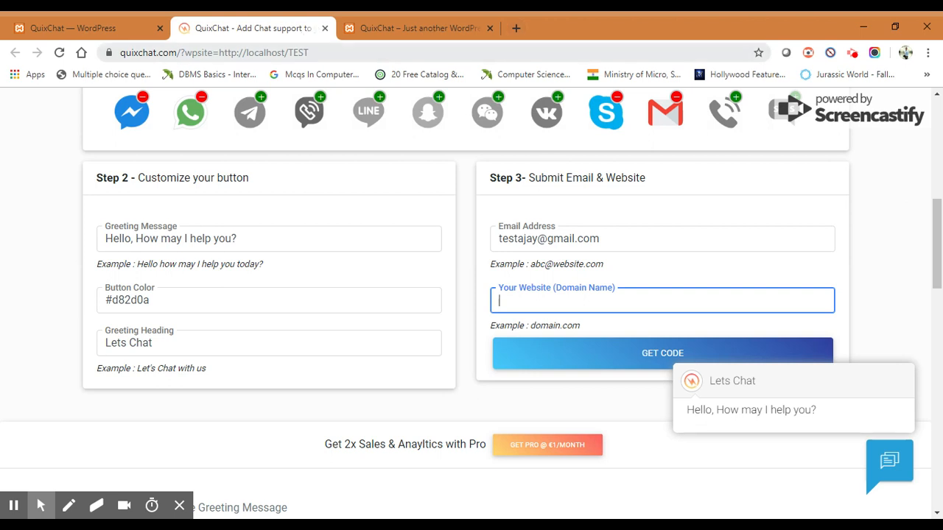
click(213, 53)
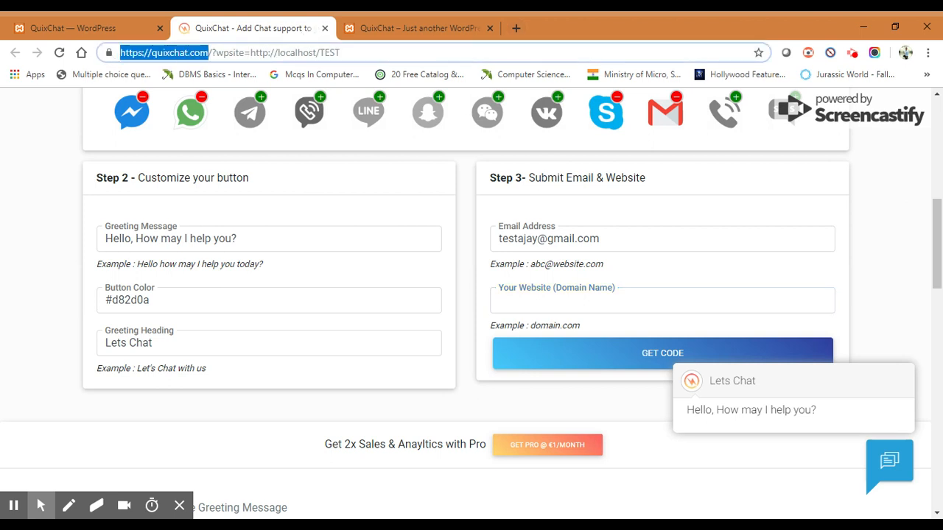
text(https://quixchat.com)
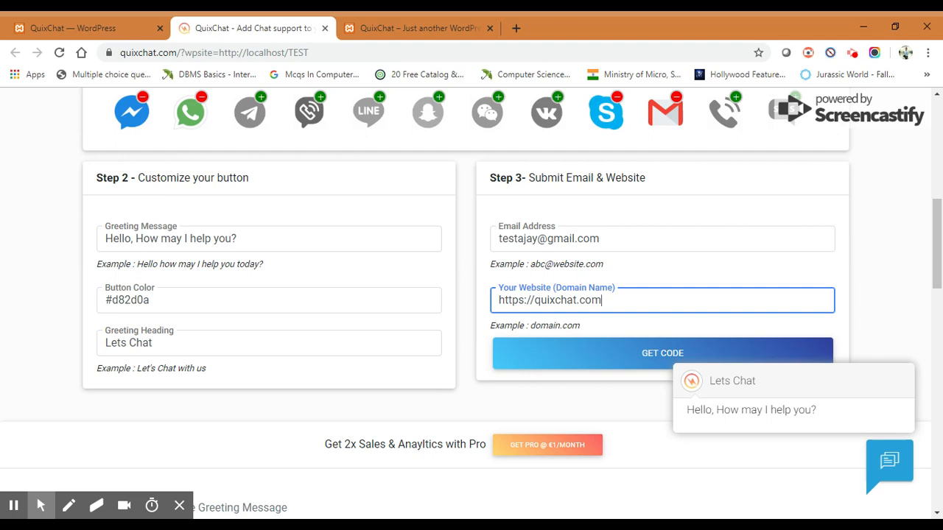
click(662, 354)
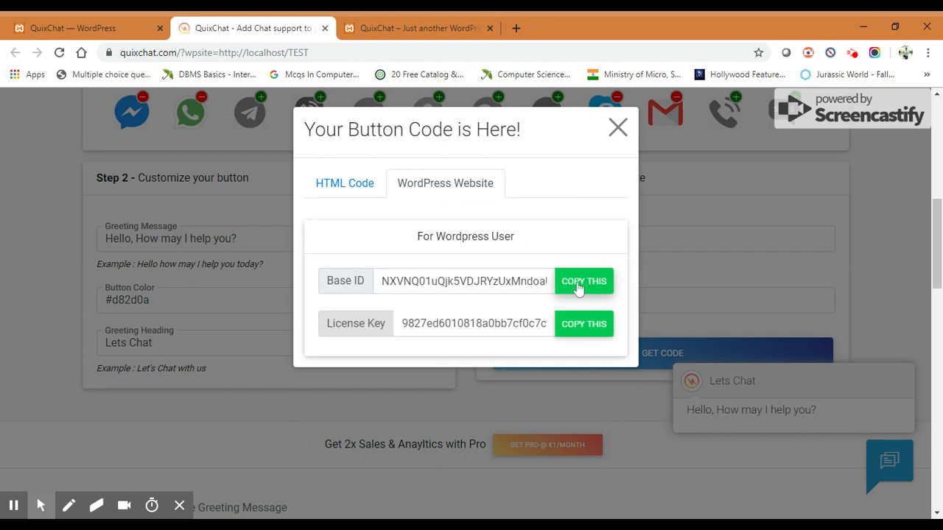
Step: Paste the copied Base ID and License Key into the QuixChat plugin fields and save the settings
click(583, 280)
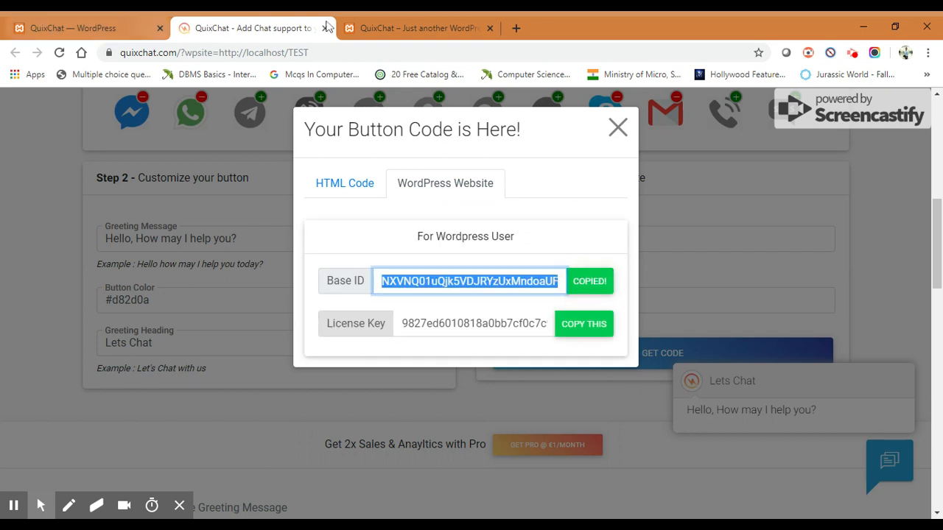
click(73, 28)
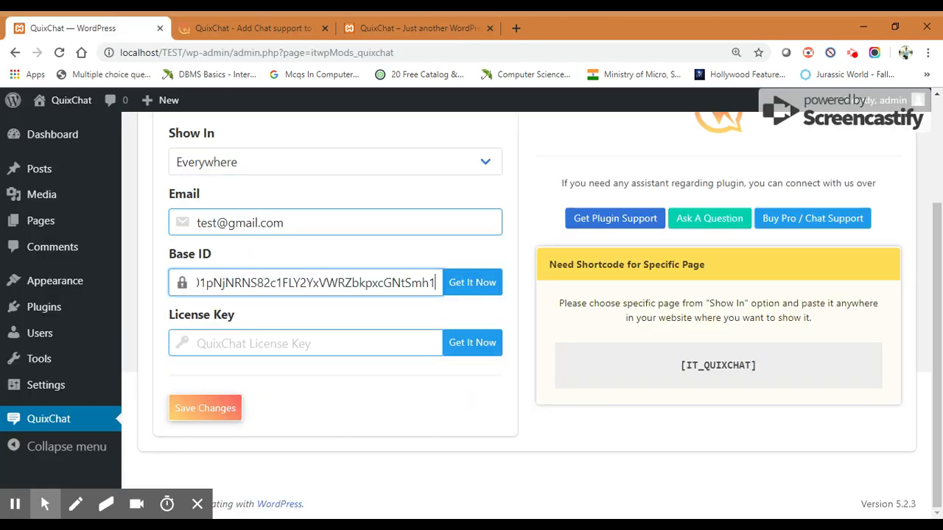
click(254, 28)
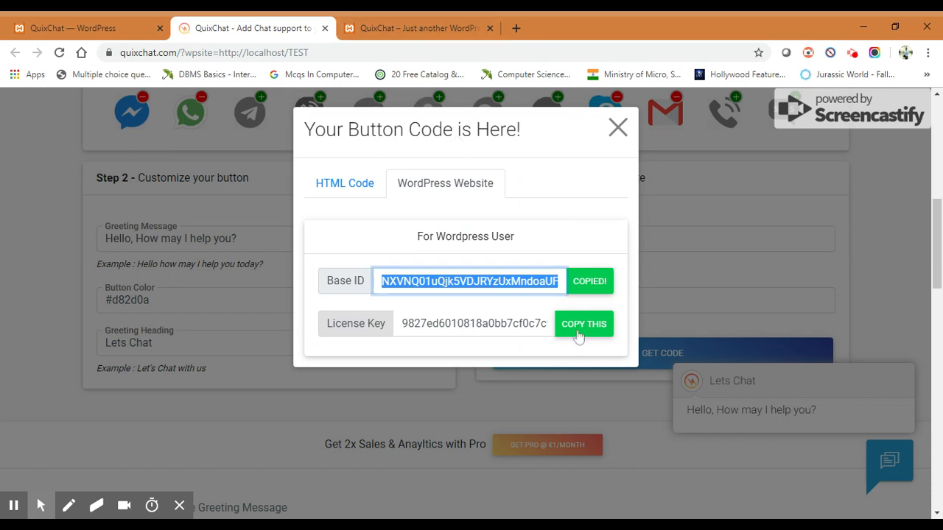
click(81, 28)
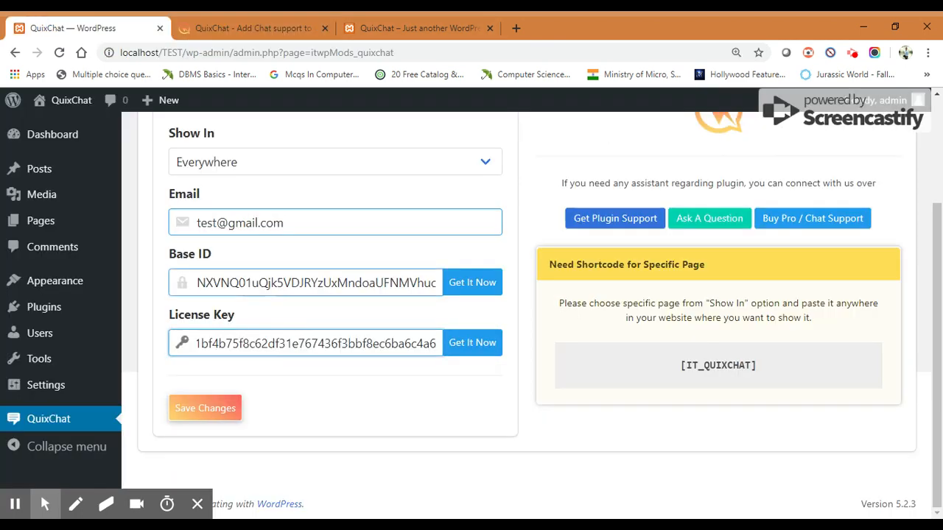
click(204, 408)
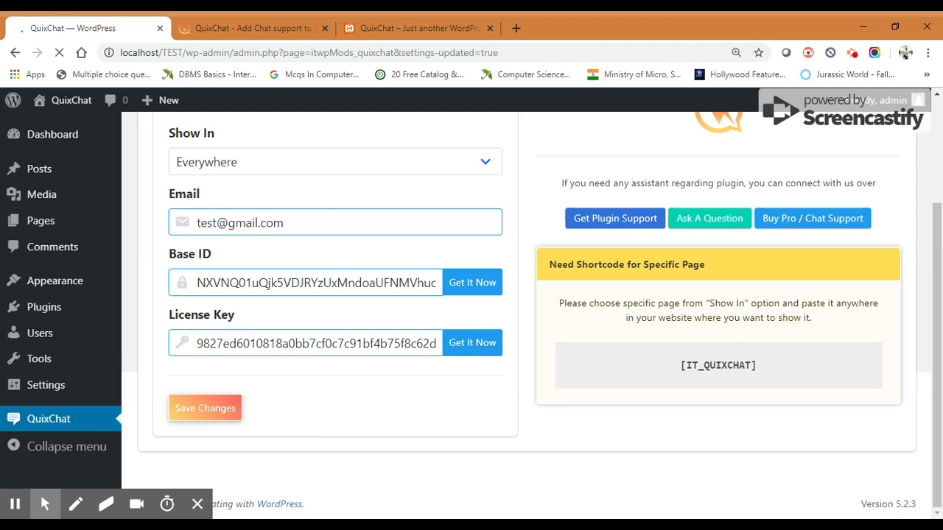
click(205, 408)
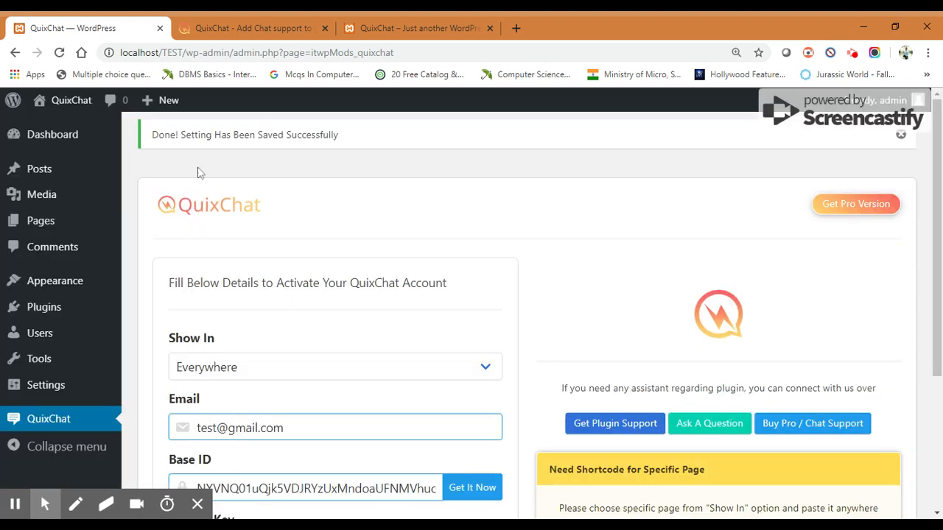
Step: Switch to the live WordPress site after the settings-saved confirmation
click(418, 28)
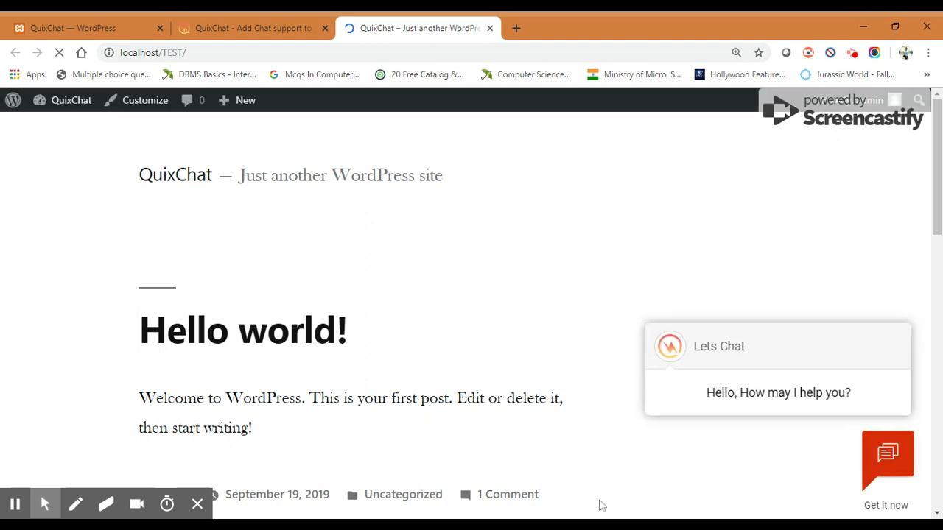
mouse_move(887, 459)
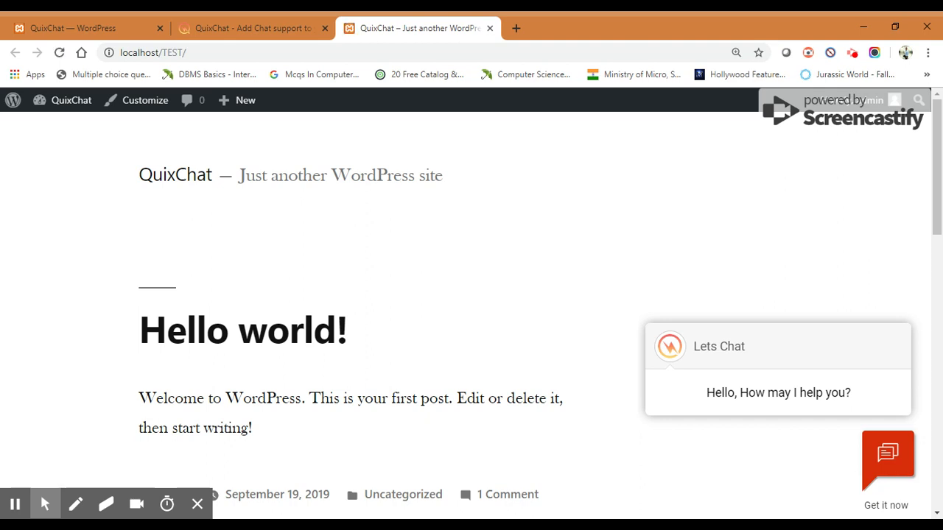
Step: Review the live site's red Lets Chat button and expand its Messenger, Skype, WhatsApp and email options
click(251, 28)
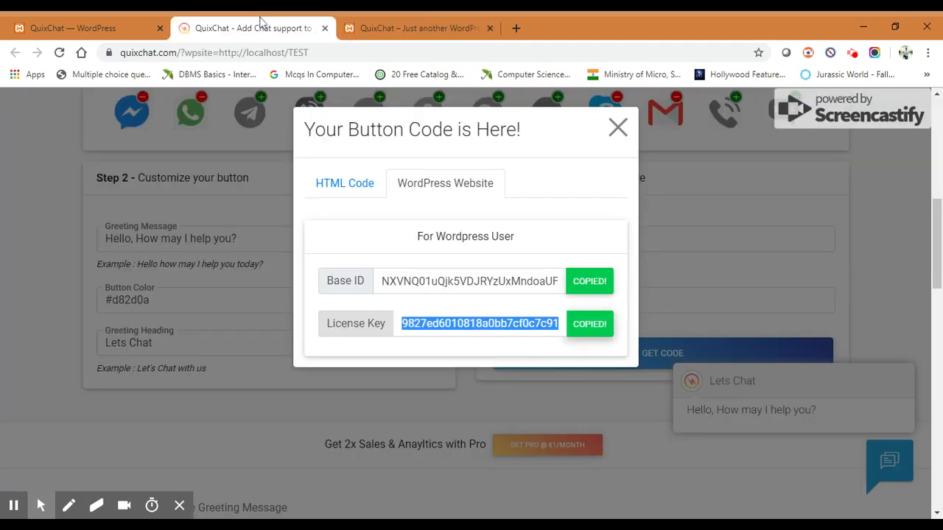
click(81, 28)
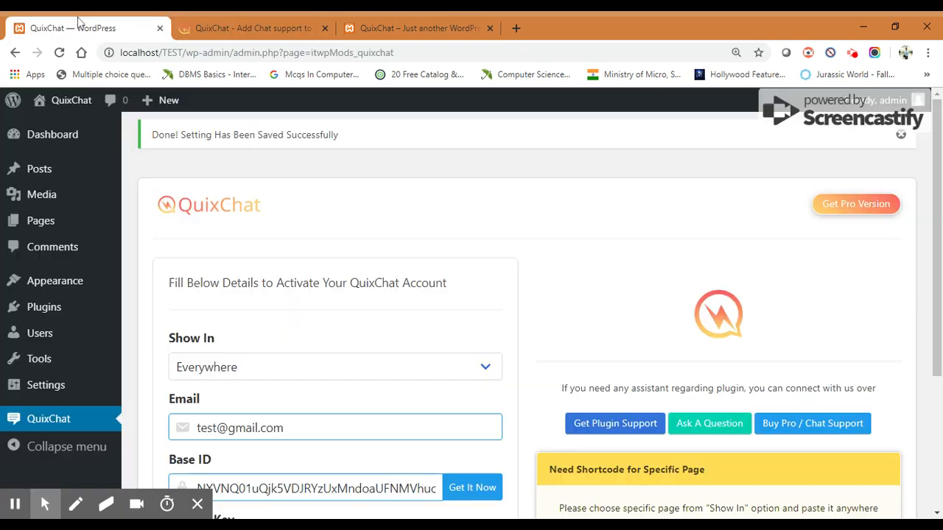
click(418, 28)
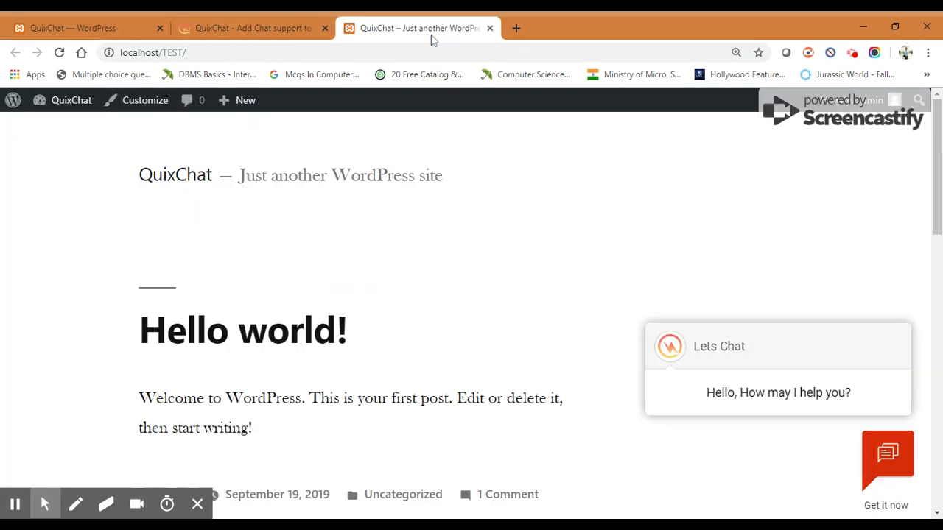
mouse_move(742, 350)
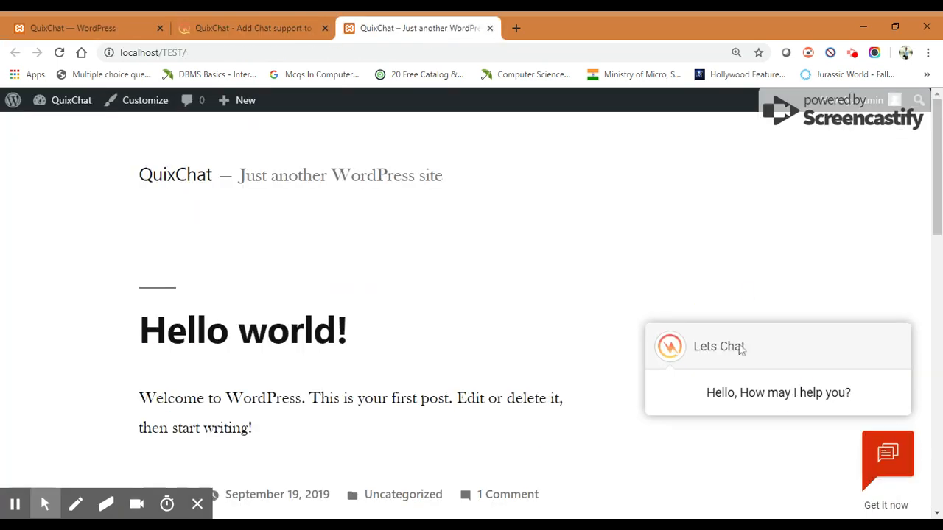
click(73, 28)
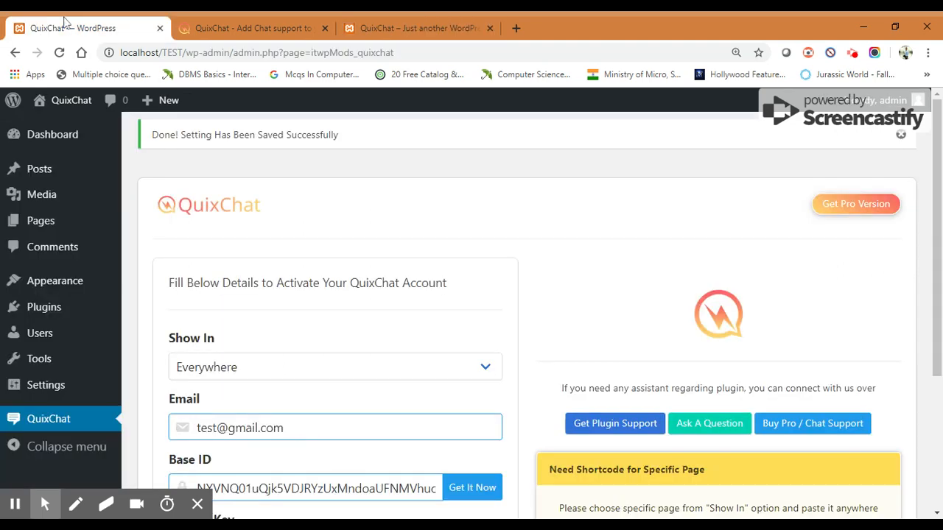
scroll(down, 3)
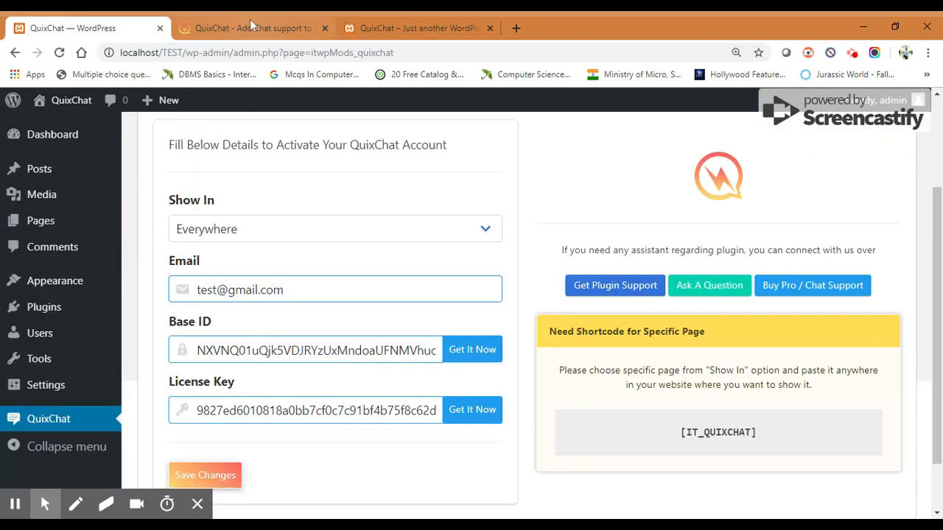
click(250, 28)
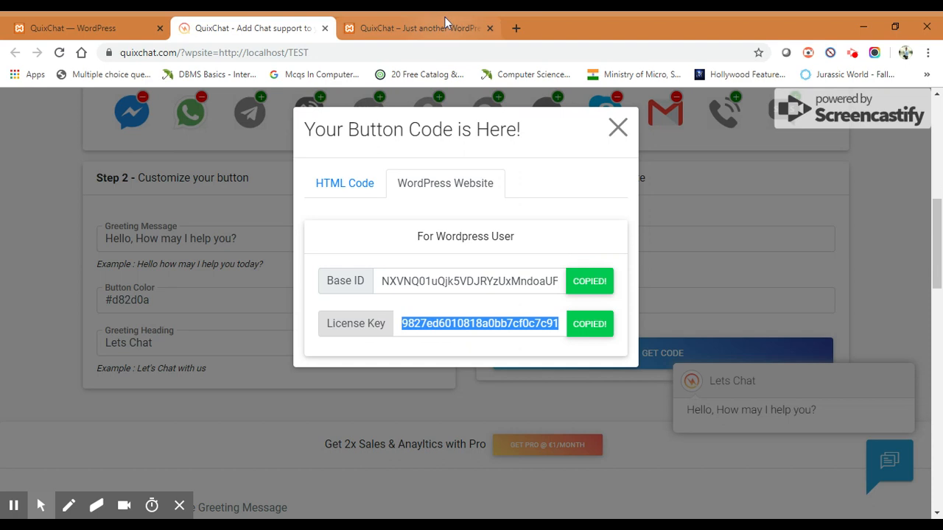
click(420, 28)
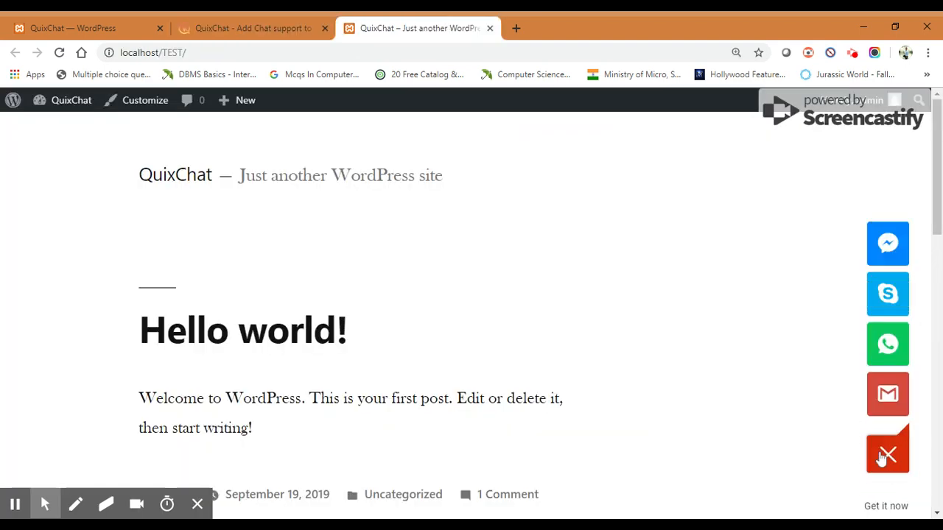